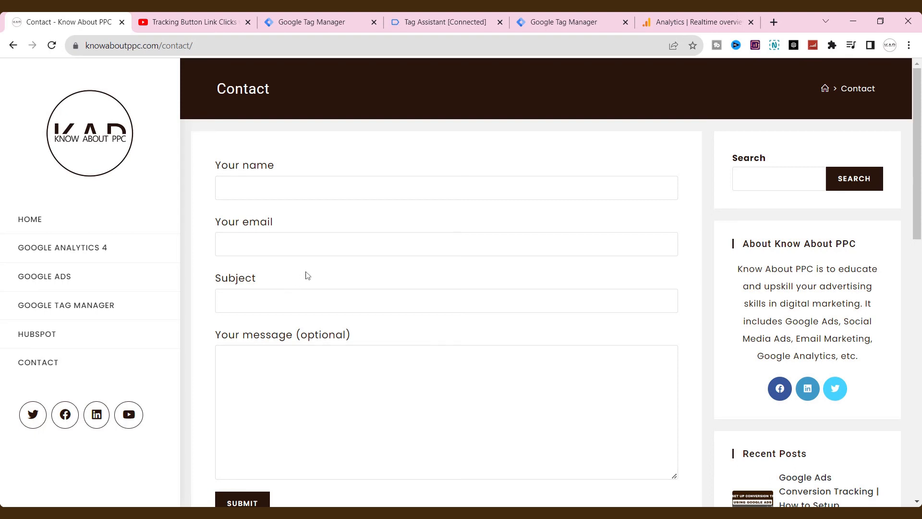
Leave the contact page and view the YouTube 'How to Setup GA4 Events in GTM' tutorial
{"action": "left_click", "coordinate": [445, 301]}
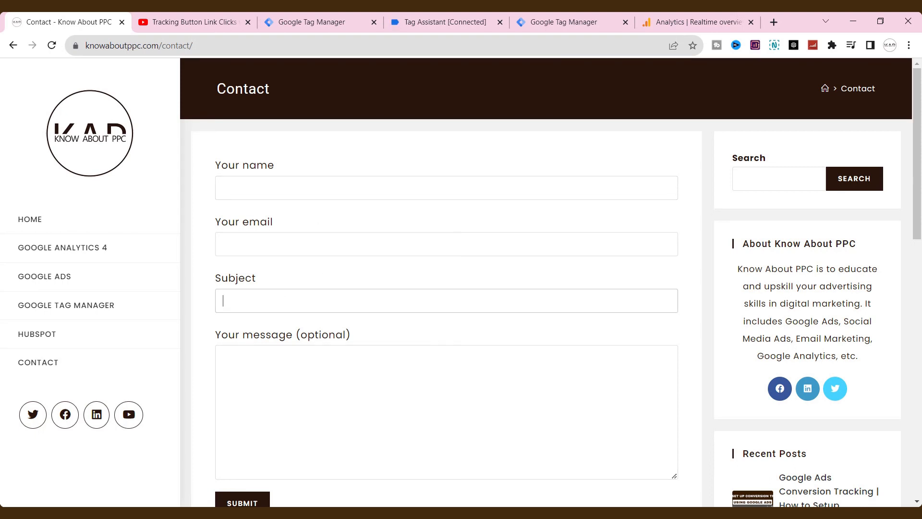
{"action": "scroll", "scroll_direction": "down", "scroll_amount": 3}
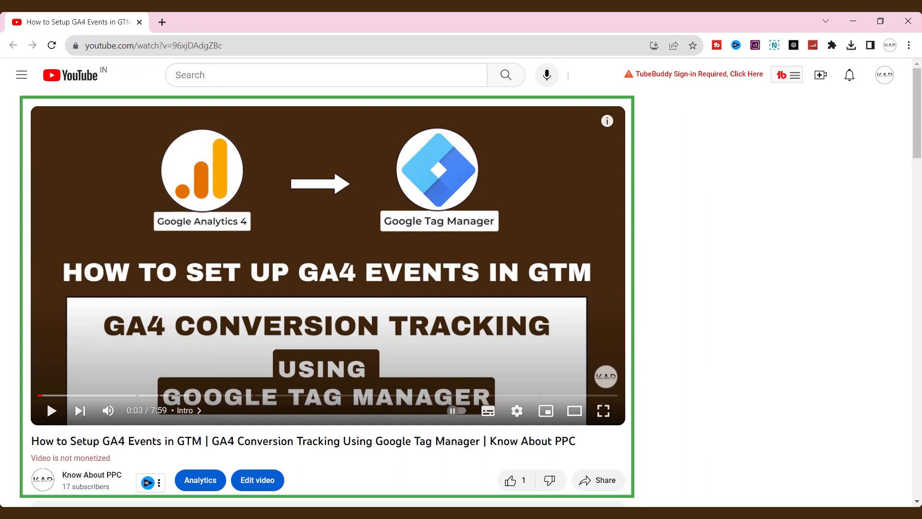
{"action": "mouse_move", "coordinate": [453, 288]}
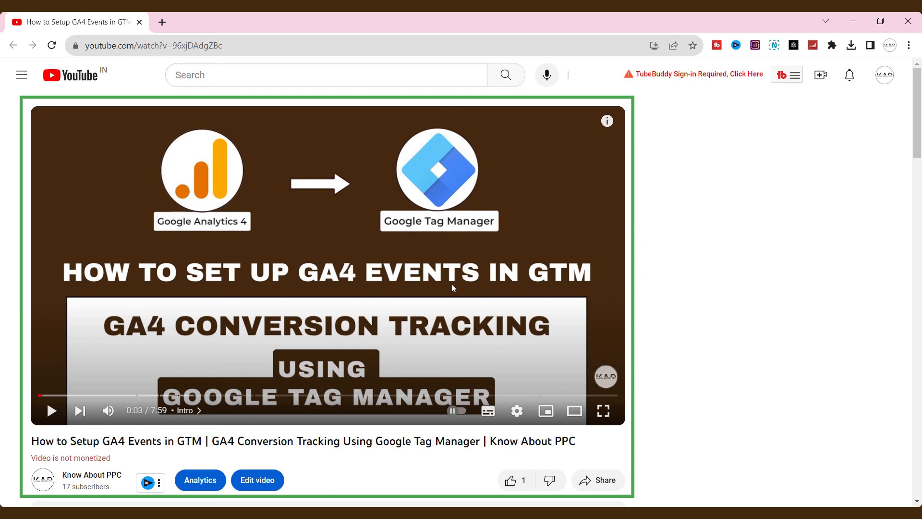
{"action": "mouse_move", "coordinate": [453, 219]}
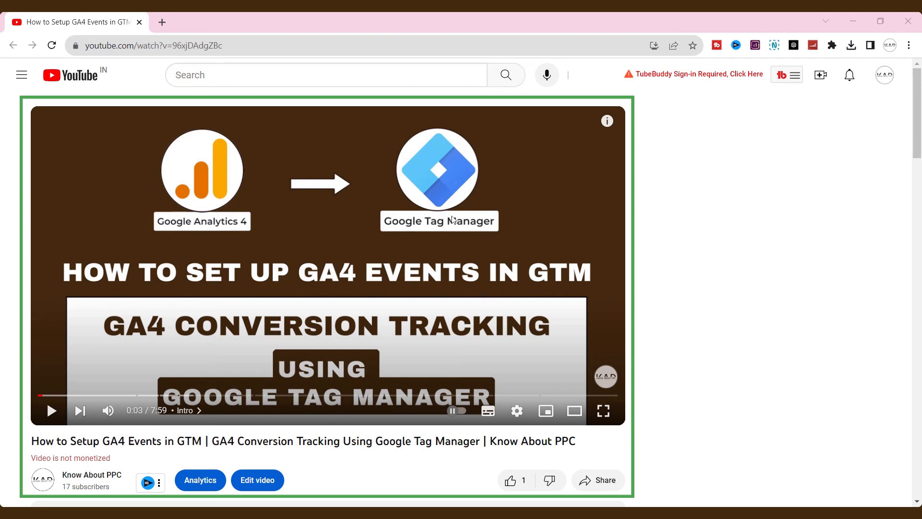
{"action": "left_click", "coordinate": [318, 21]}
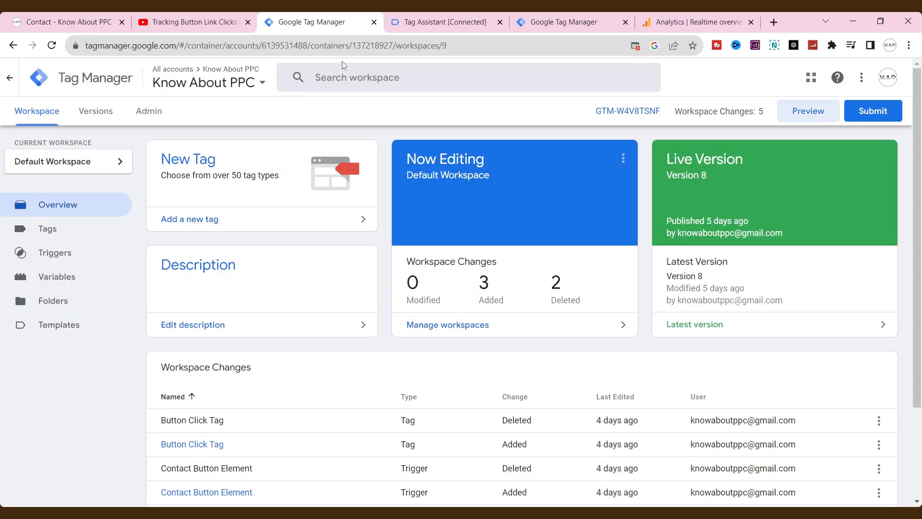
{"action": "mouse_move", "coordinate": [432, 241]}
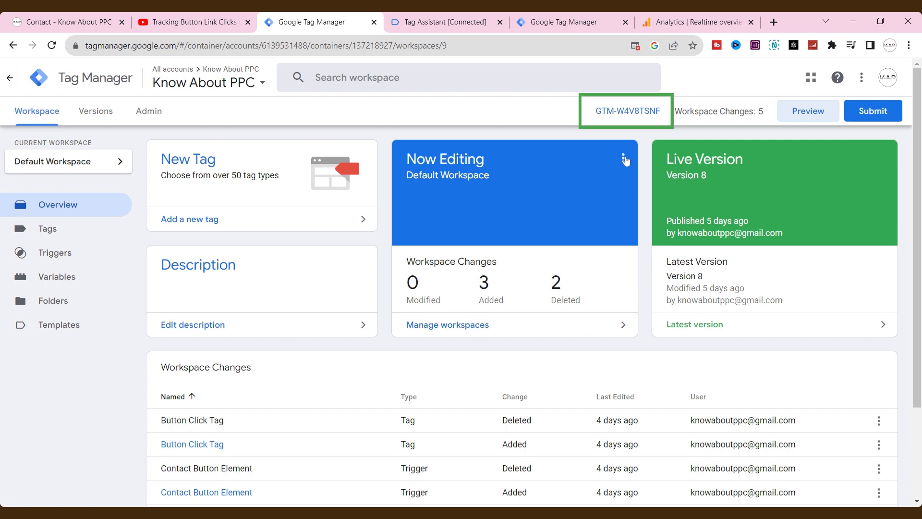
{"action": "left_click", "coordinate": [625, 110]}
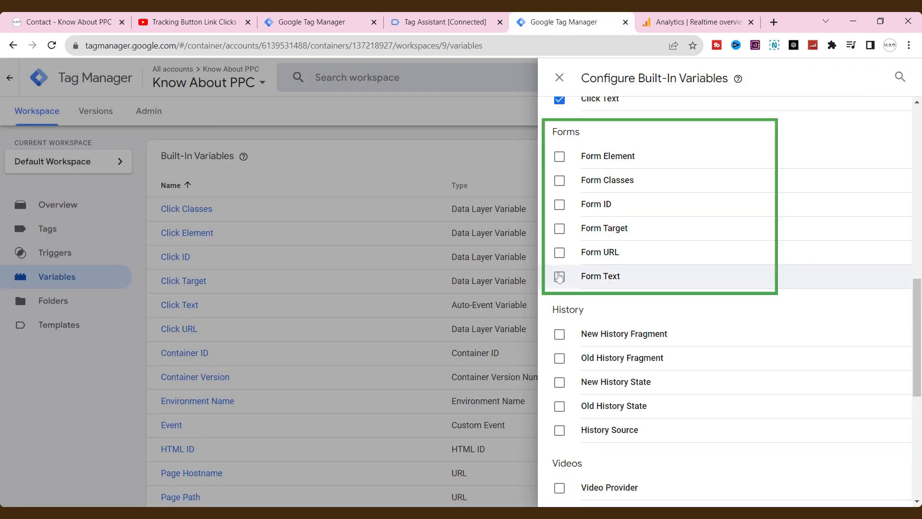
{"action": "left_click", "coordinate": [558, 77]}
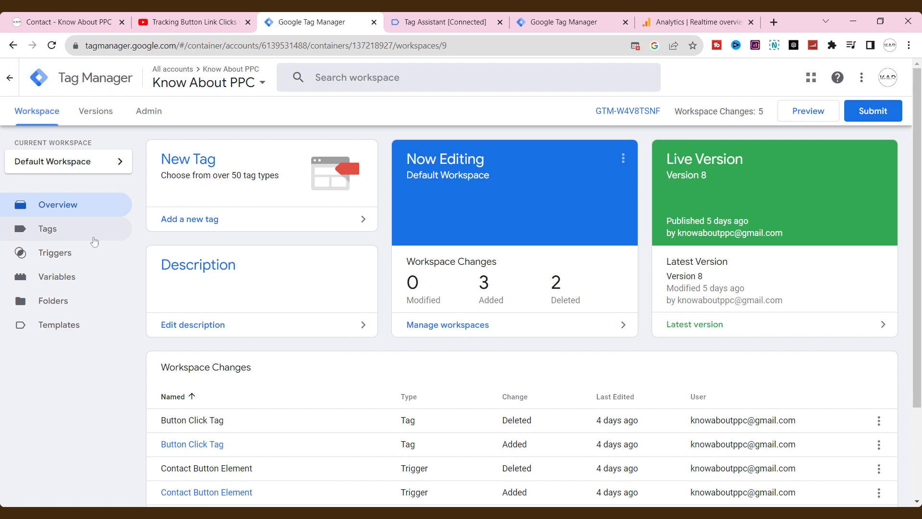
{"action": "left_click", "coordinate": [443, 21]}
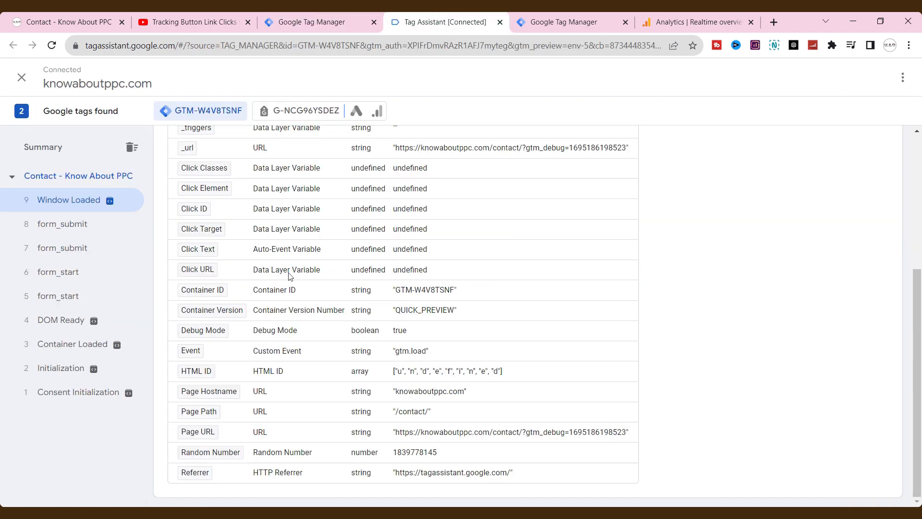
{"action": "left_click", "coordinate": [696, 21]}
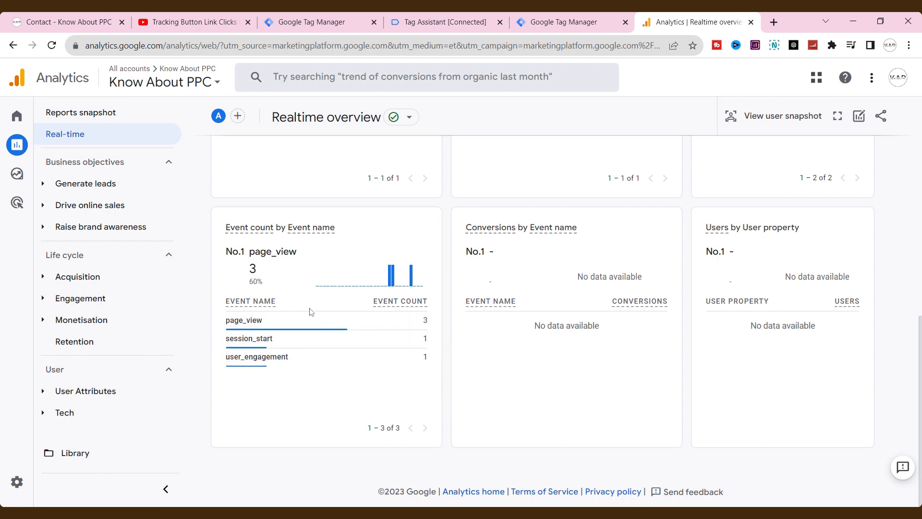
{"action": "left_click", "coordinate": [66, 23]}
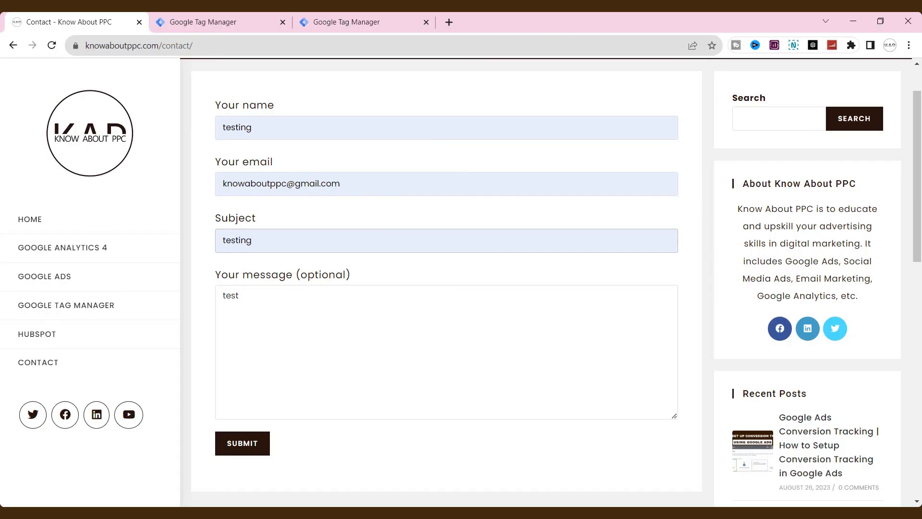
{"action": "mouse_move", "coordinate": [390, 173]}
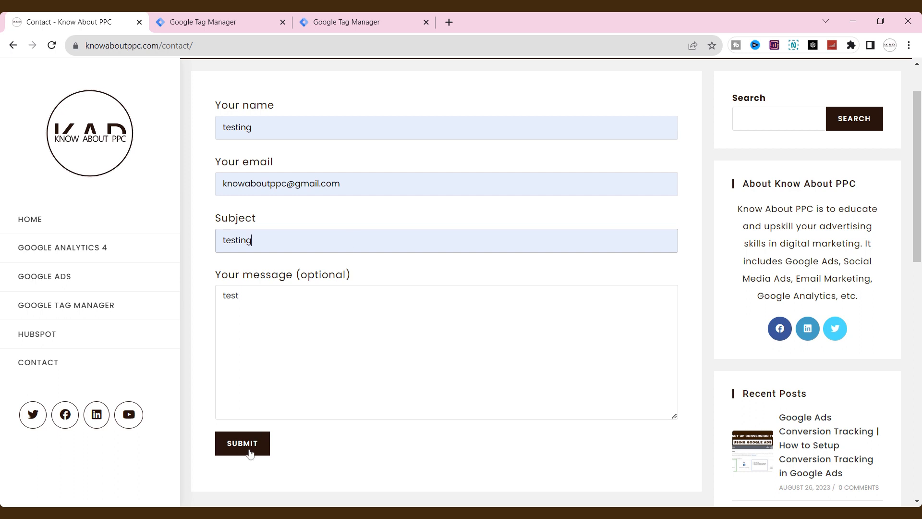
Submit the filled contact form, see the thank-you confirmation, then return to Tag Manager
{"action": "left_click", "coordinate": [241, 442]}
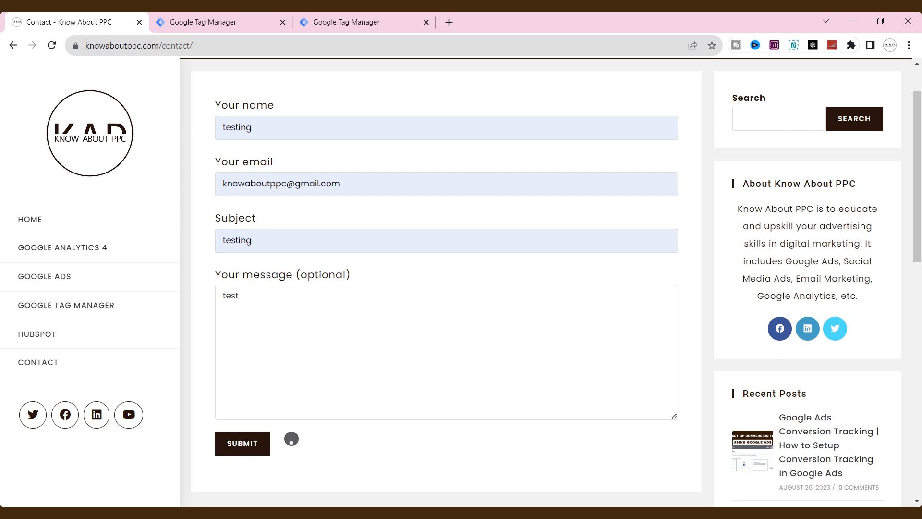
{"action": "left_click", "coordinate": [241, 442]}
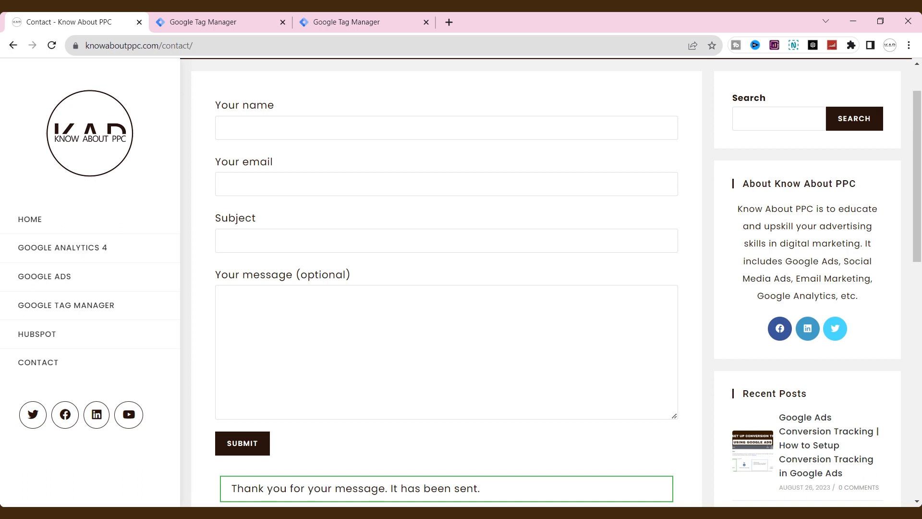
{"action": "scroll", "scroll_direction": "down", "scroll_amount": 3}
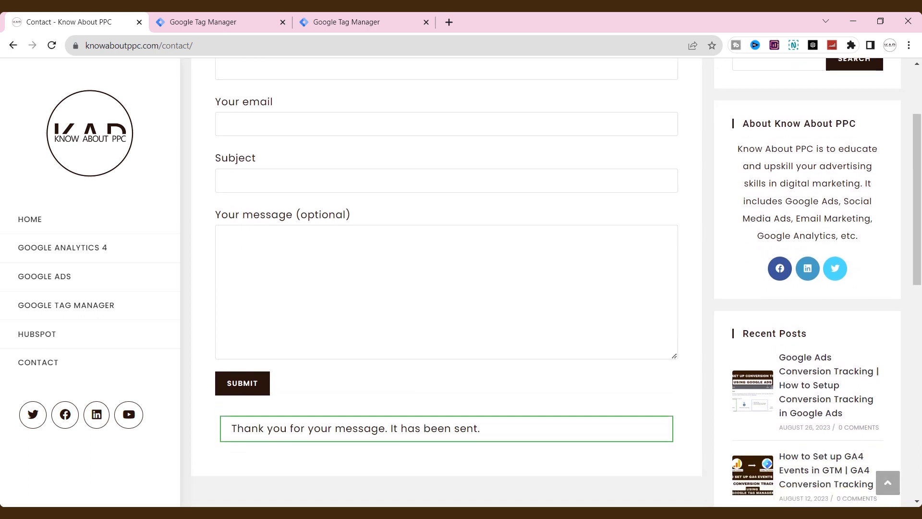
{"action": "left_click", "coordinate": [220, 22]}
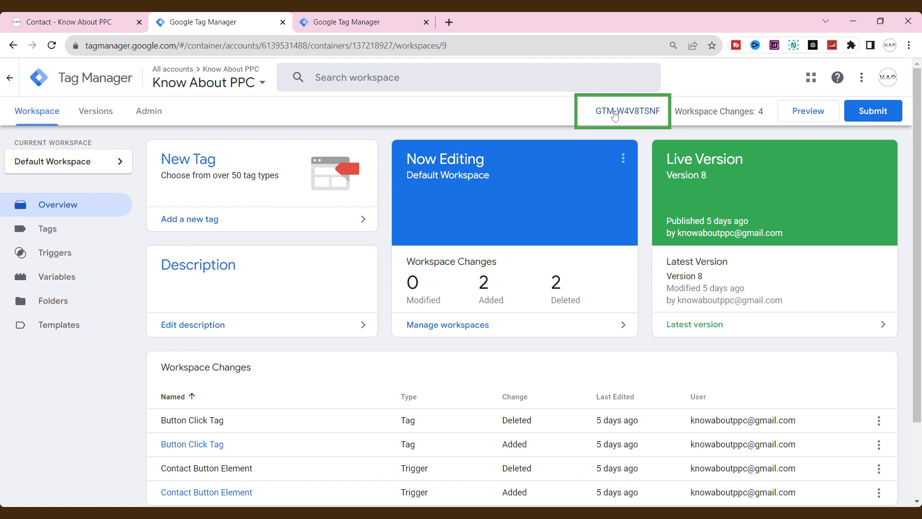
{"action": "left_click", "coordinate": [621, 110]}
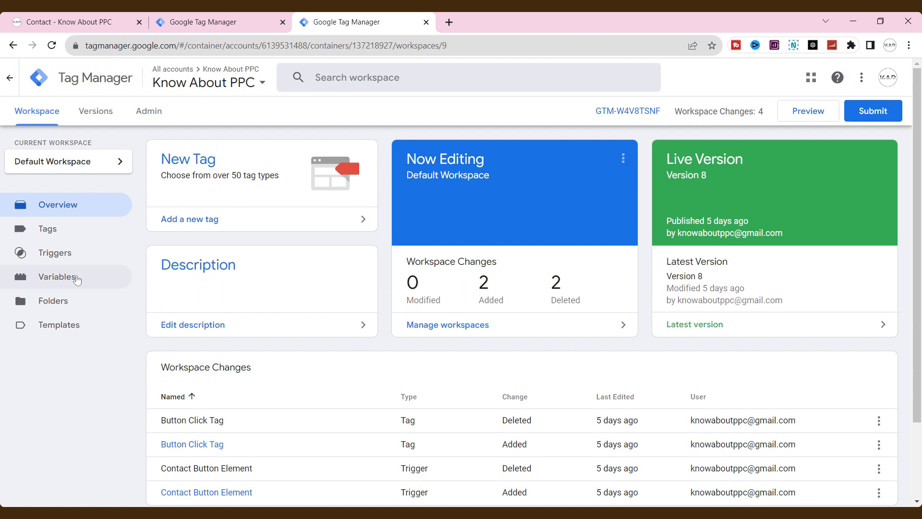
Enable the built-in Form Element, Classes, ID, Target, URL and Text variables
{"action": "left_click", "coordinate": [58, 277]}
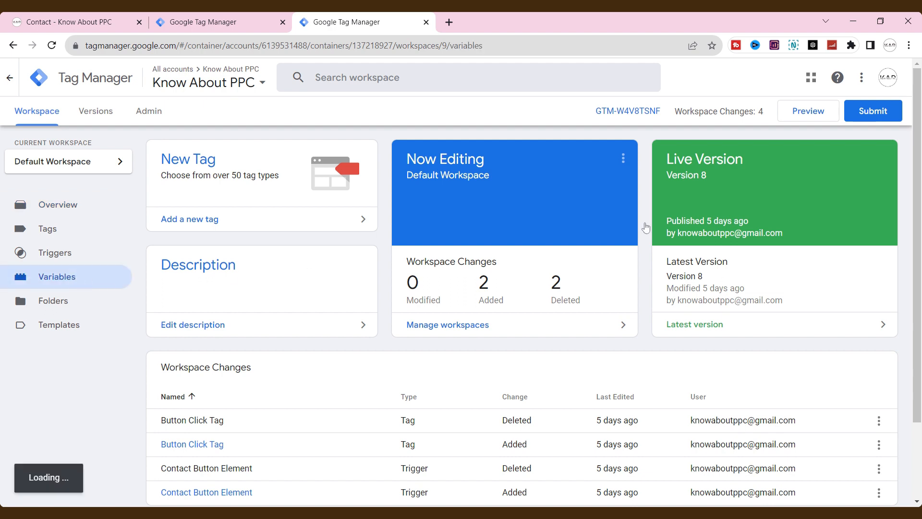
{"action": "left_click", "coordinate": [57, 277]}
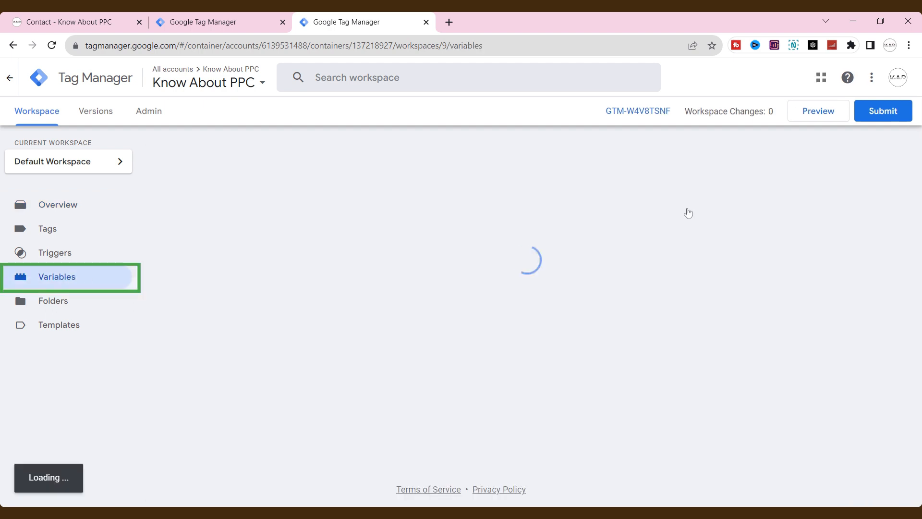
{"action": "left_click", "coordinate": [57, 277]}
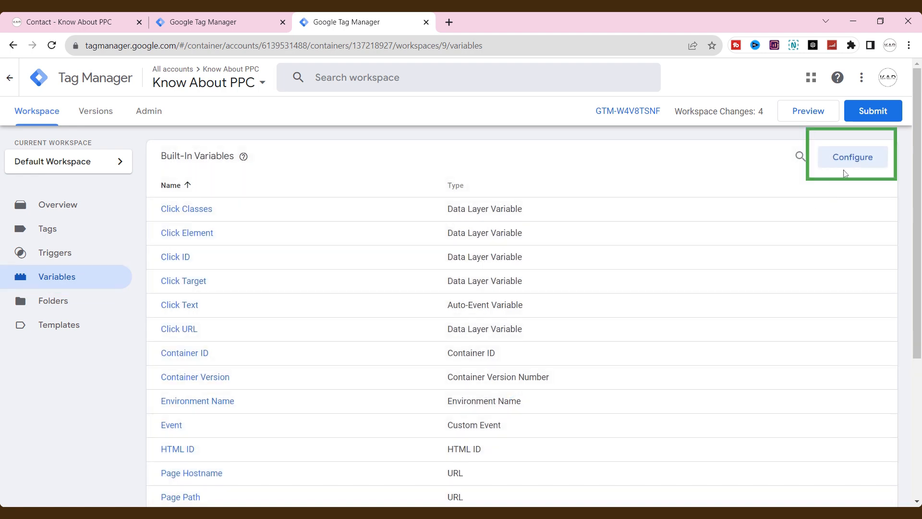
{"action": "left_click", "coordinate": [852, 157]}
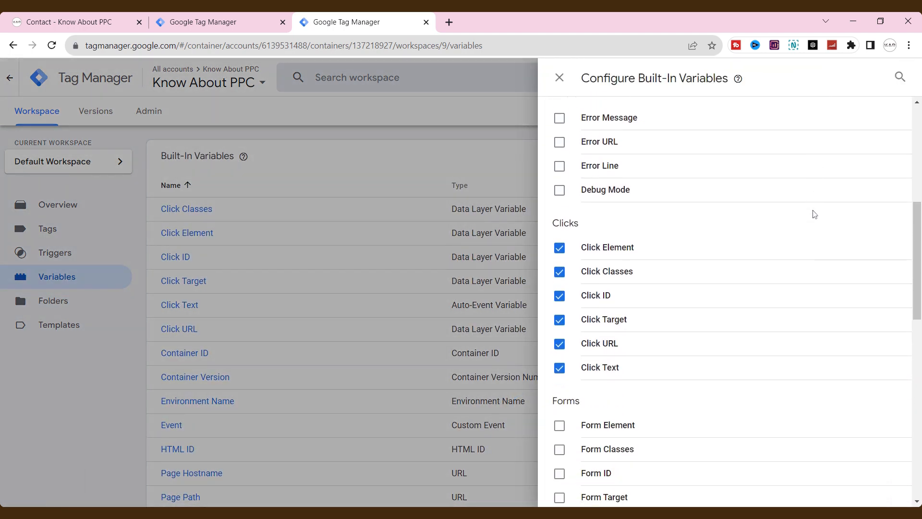
{"action": "scroll", "scroll_direction": "down", "scroll_amount": 3}
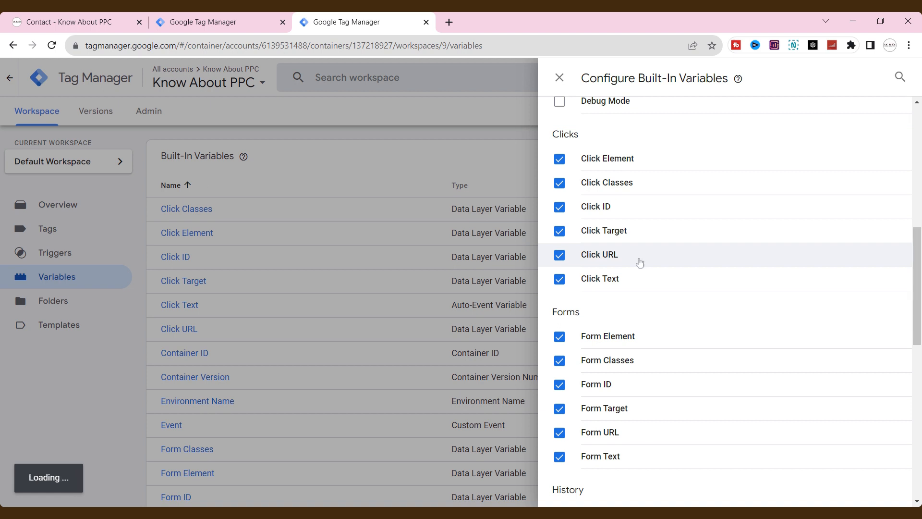
{"action": "left_click", "coordinate": [559, 77]}
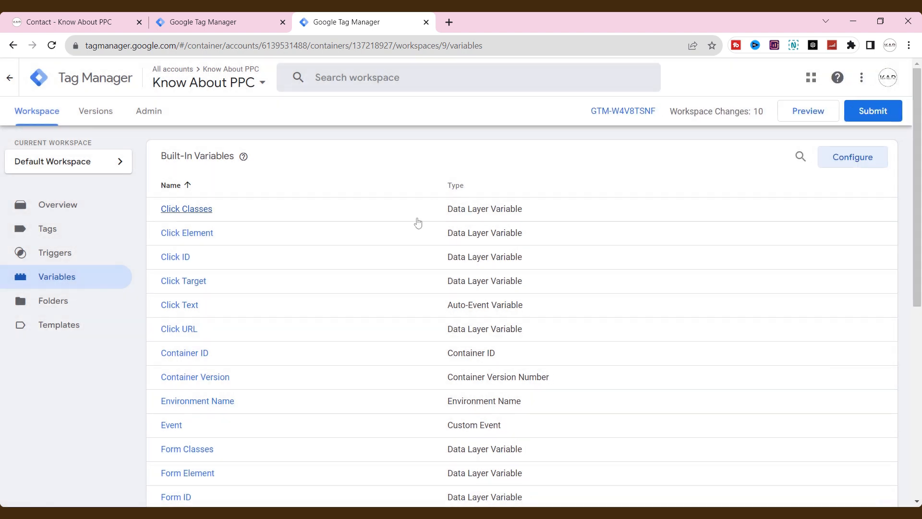
{"action": "scroll", "scroll_direction": "down", "scroll_amount": 3}
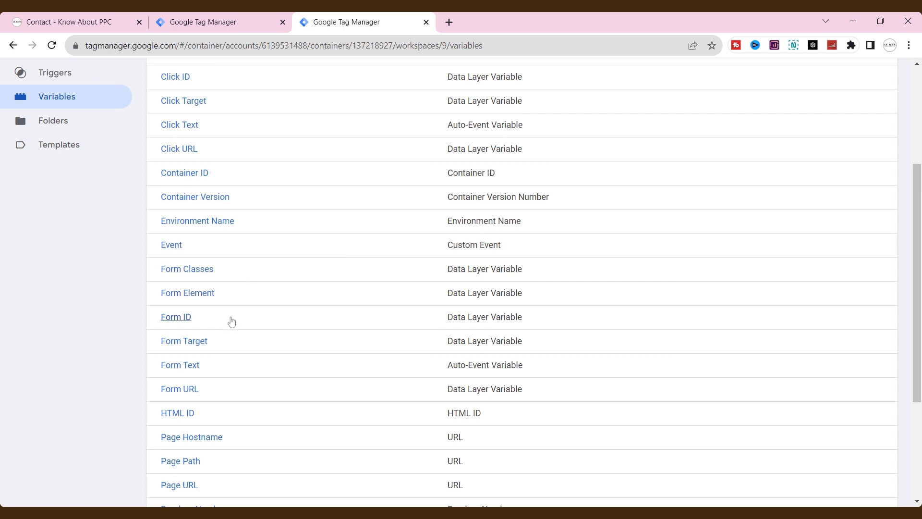
{"action": "mouse_move", "coordinate": [263, 343]}
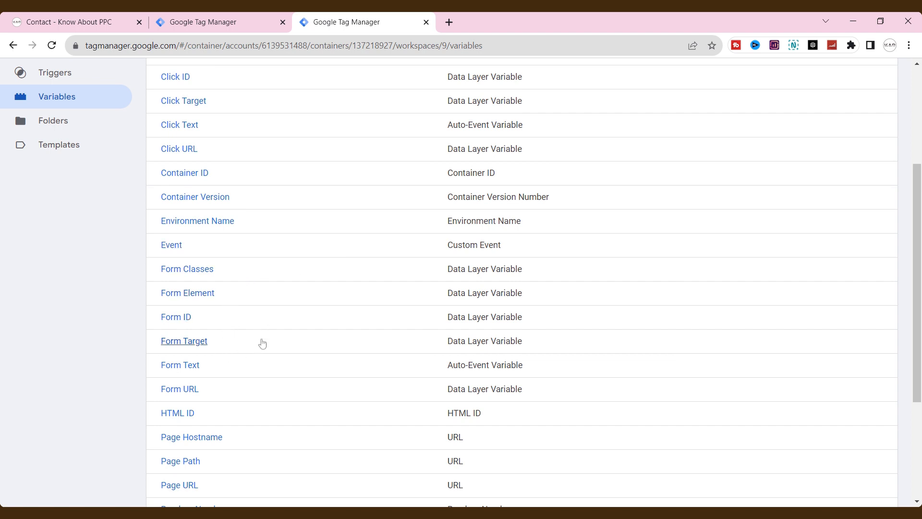
{"action": "mouse_move", "coordinate": [253, 295]}
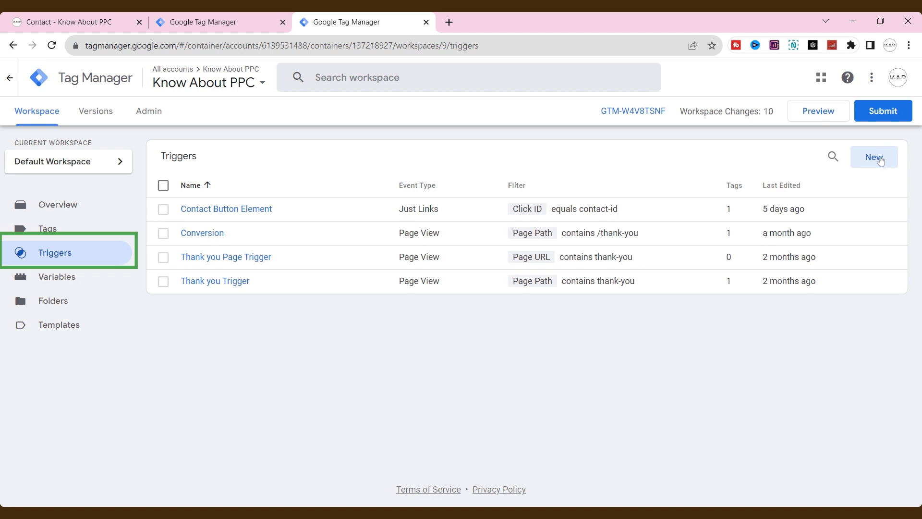
Create and save 'Form Submission Trigger' of type Form Submission firing on All Forms
{"action": "left_click", "coordinate": [873, 157]}
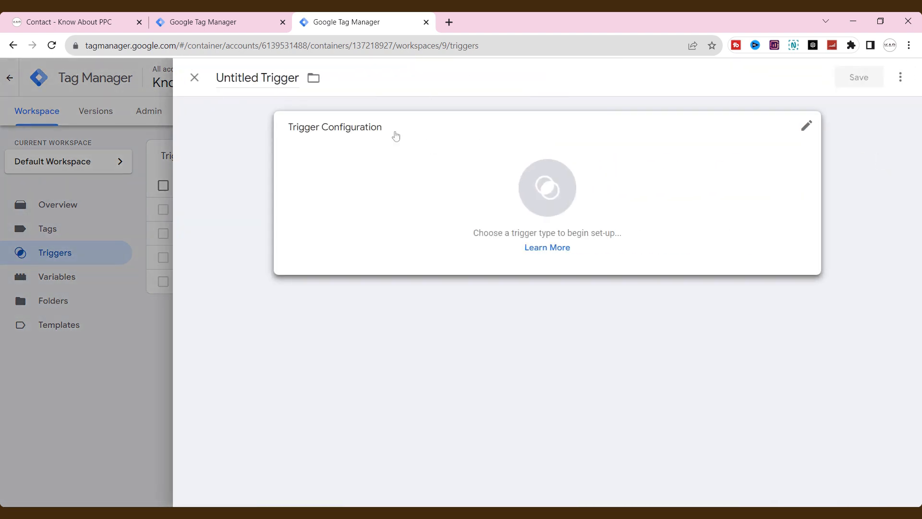
{"action": "type", "text": "Form Submission Trigger"}
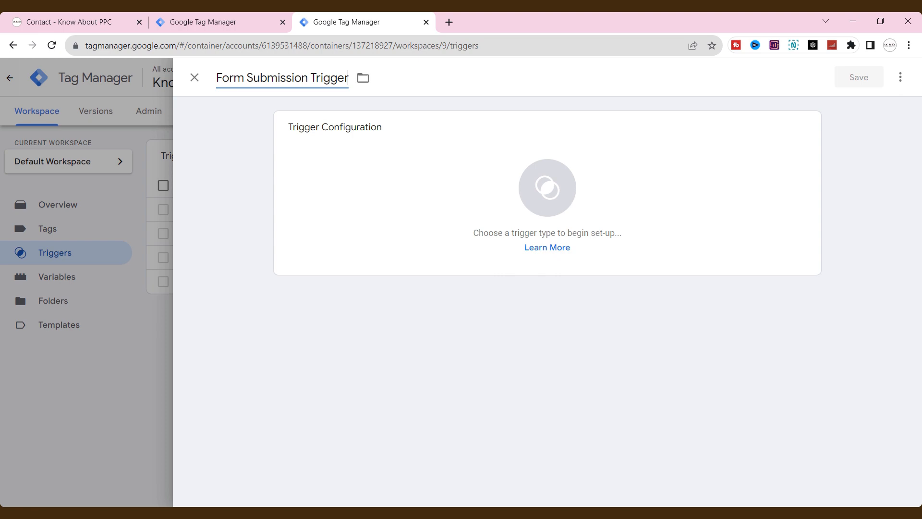
{"action": "left_click", "coordinate": [546, 194]}
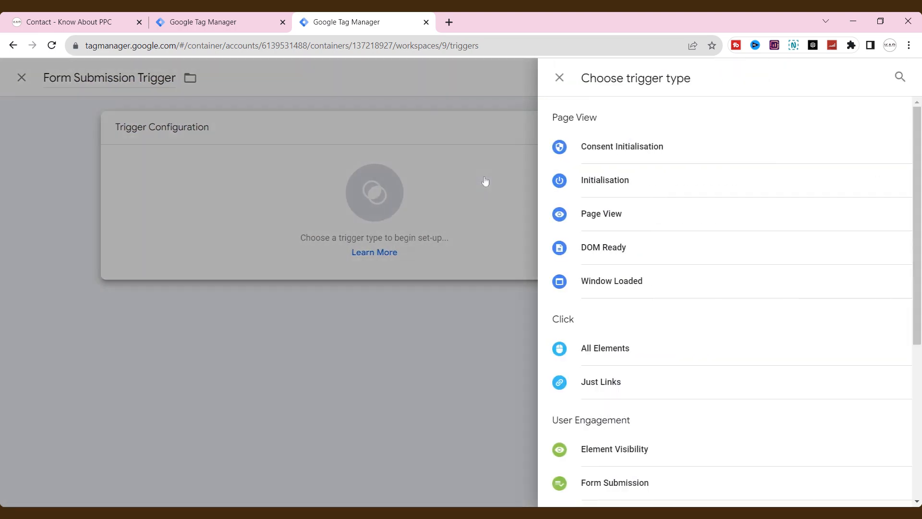
{"action": "left_click", "coordinate": [614, 482]}
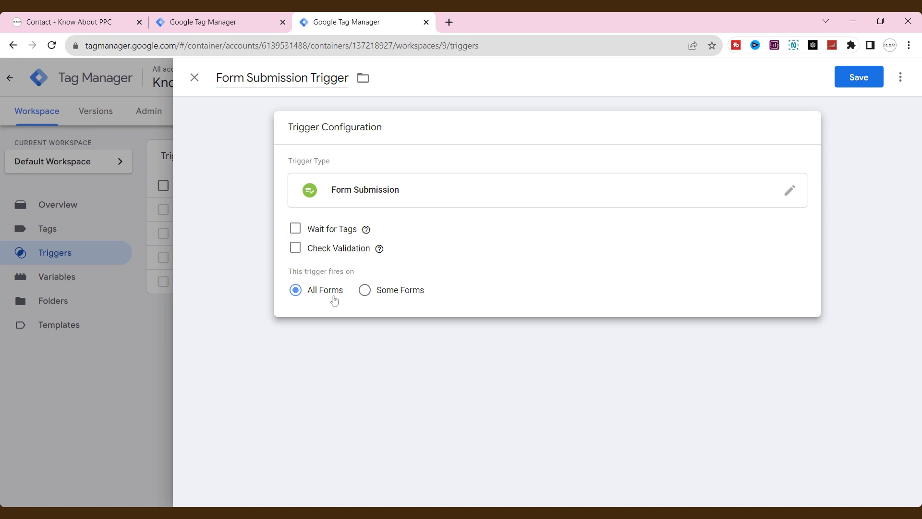
{"action": "left_click", "coordinate": [857, 76]}
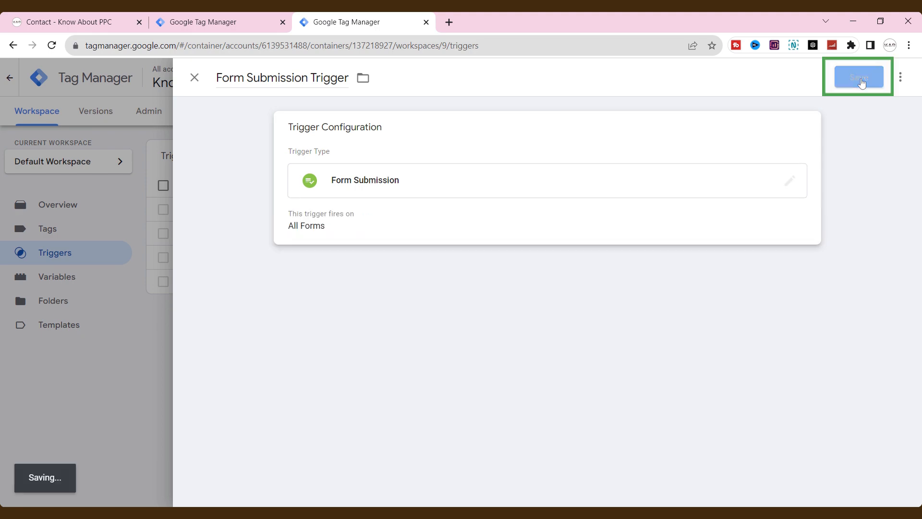
{"action": "left_click", "coordinate": [858, 76]}
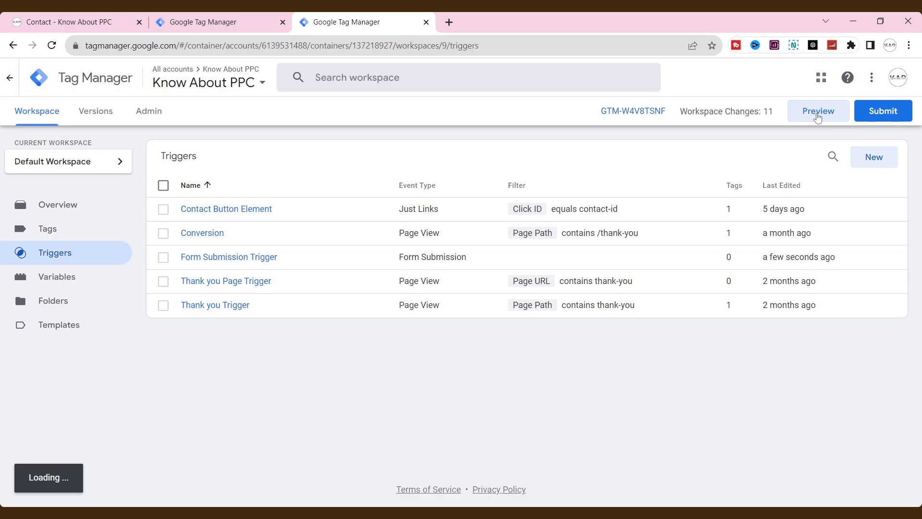
Preview the container, connect Tag Assistant to the contact page and submit the form
{"action": "left_click", "coordinate": [818, 110]}
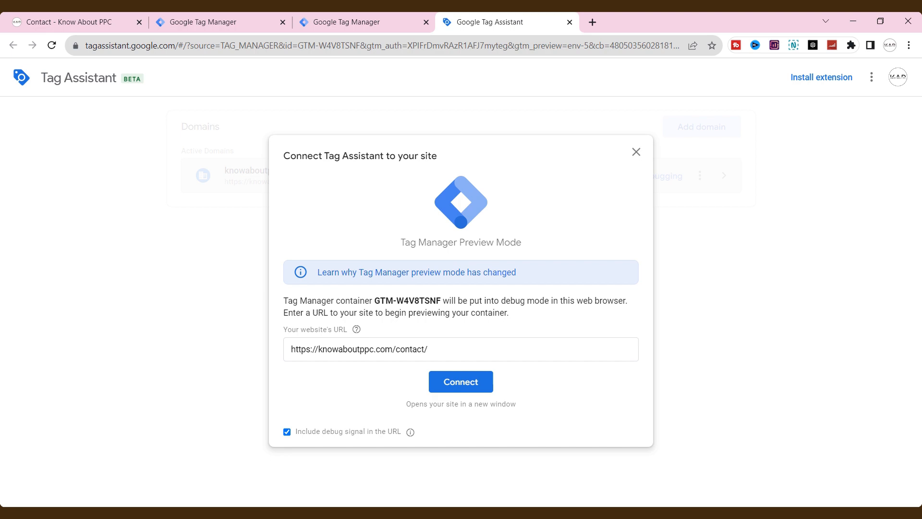
{"action": "left_click", "coordinate": [460, 381]}
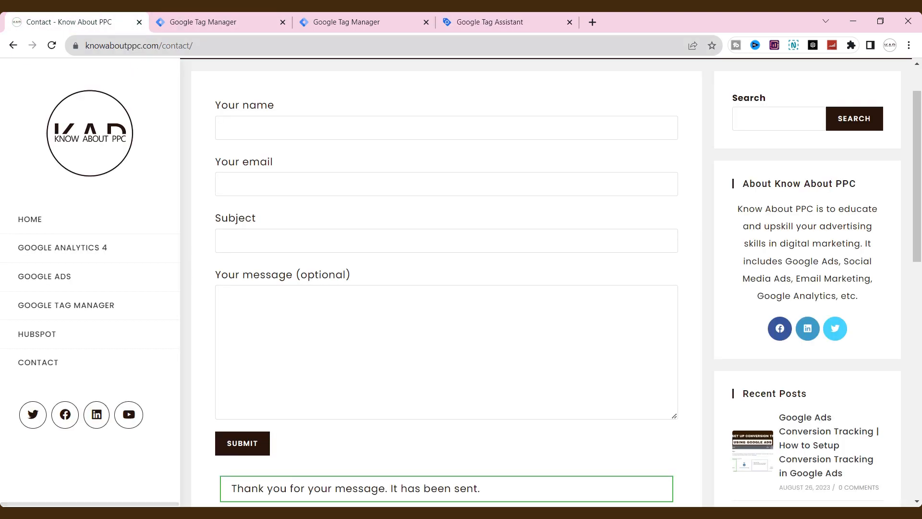
{"action": "left_click", "coordinate": [503, 22]}
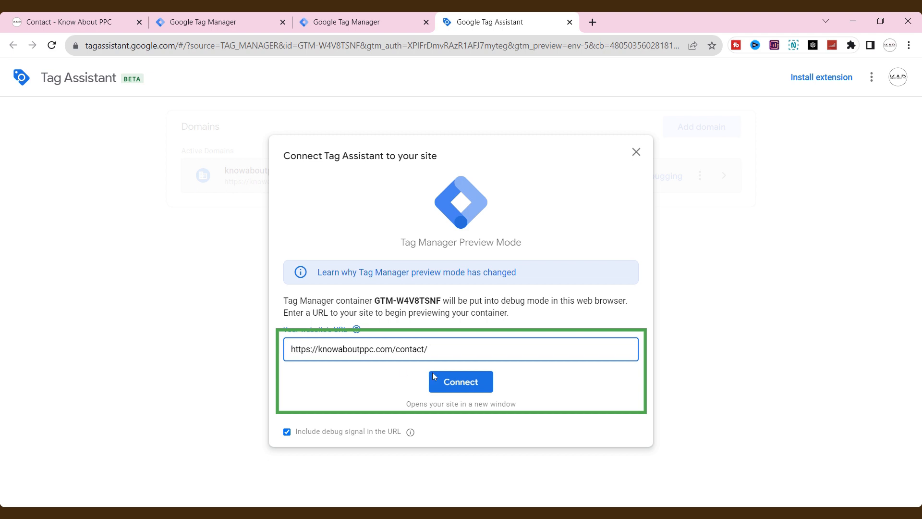
{"action": "left_click", "coordinate": [460, 380]}
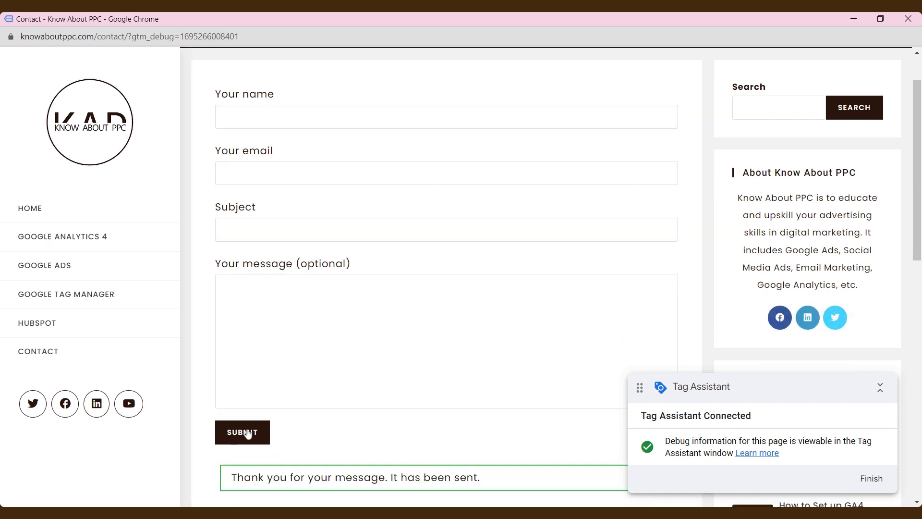
{"action": "left_click", "coordinate": [495, 22]}
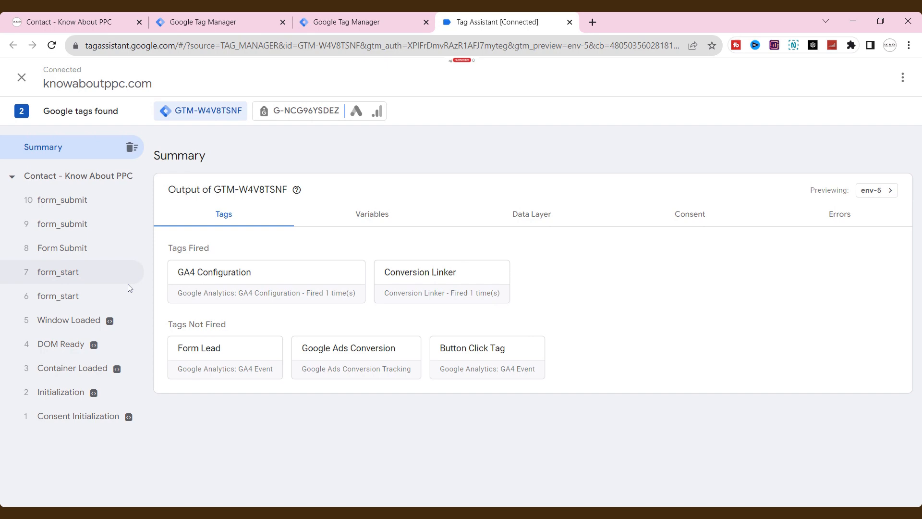
Inspect the Form Submit event's variables, including Form ID contact-form and Form URL
{"action": "left_click", "coordinate": [61, 247]}
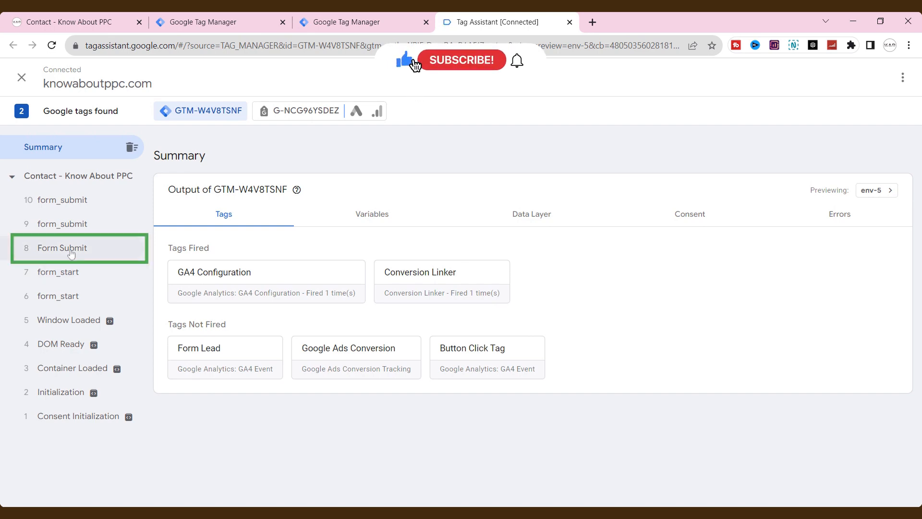
{"action": "left_click", "coordinate": [61, 247]}
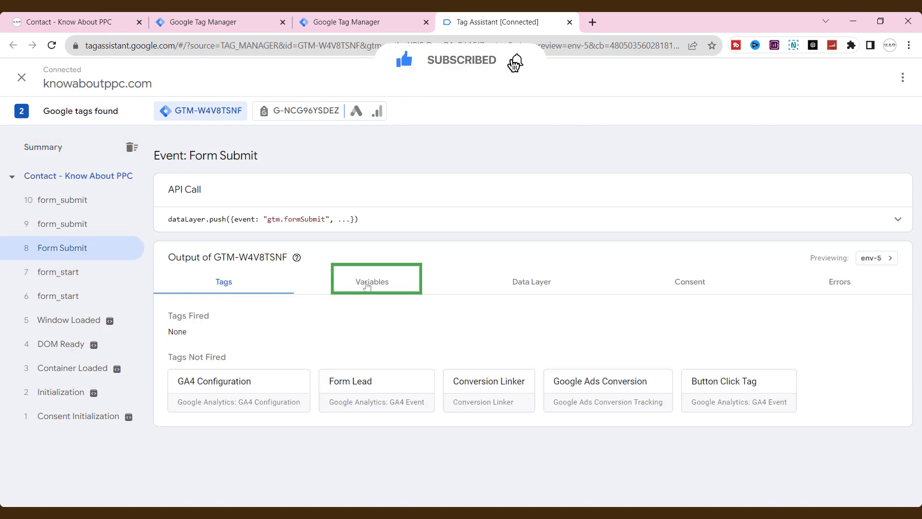
{"action": "left_click", "coordinate": [371, 281]}
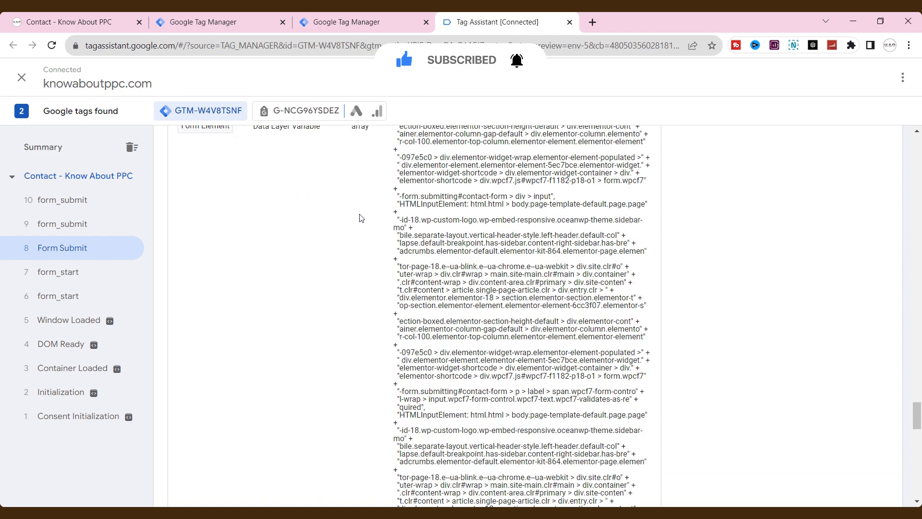
{"action": "scroll", "scroll_direction": "down", "scroll_amount": 3}
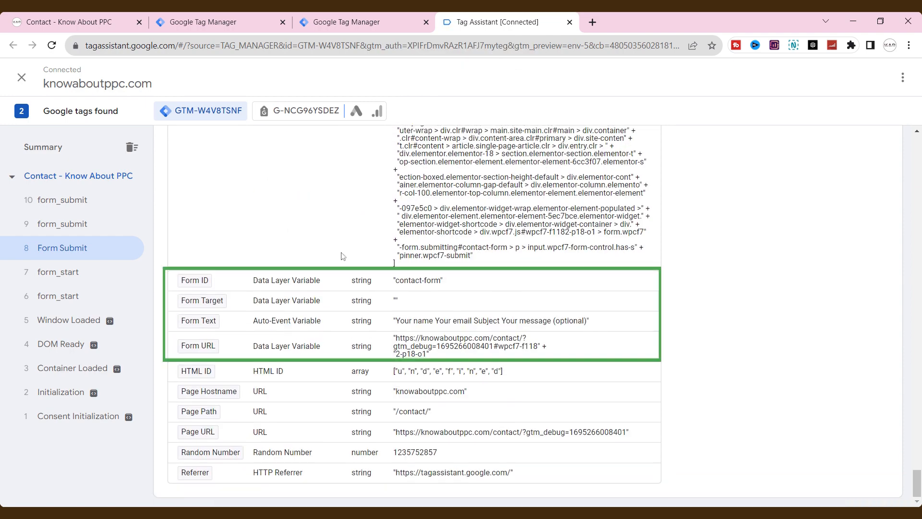
{"action": "double_click", "coordinate": [408, 280]}
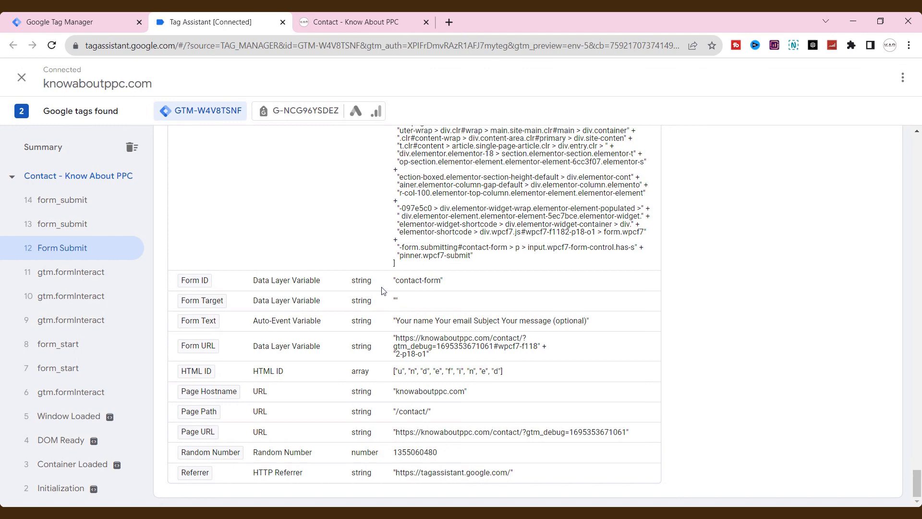
{"action": "mouse_move", "coordinate": [202, 126]}
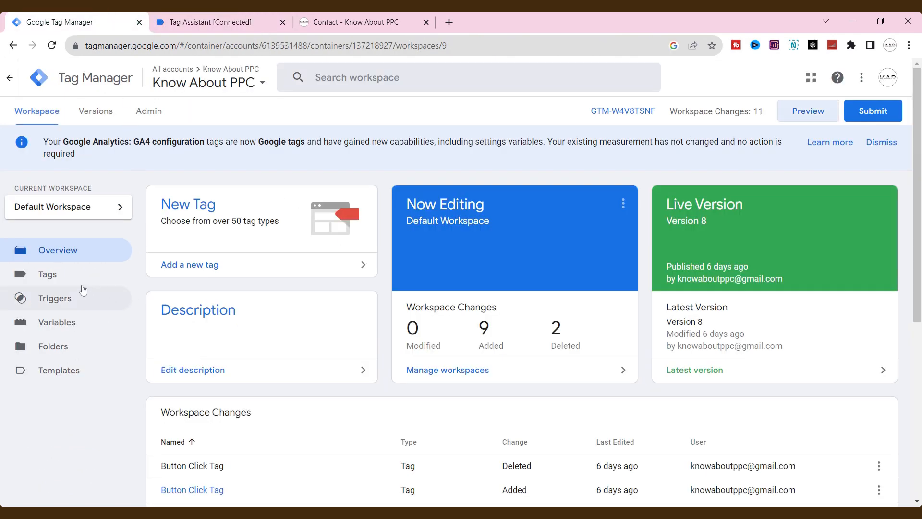
Start a new Form Submission trigger, then return to the Tag Assistant debug results
{"action": "left_click", "coordinate": [56, 298]}
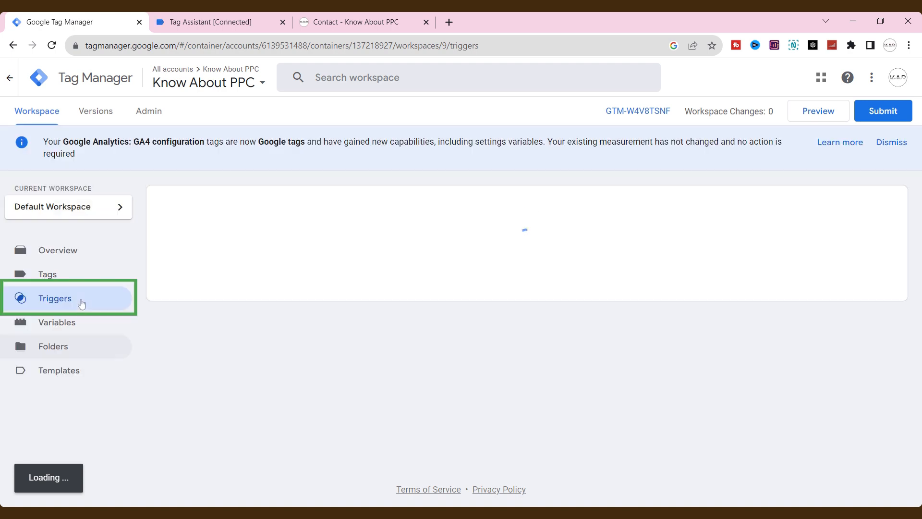
{"action": "left_click", "coordinate": [55, 298]}
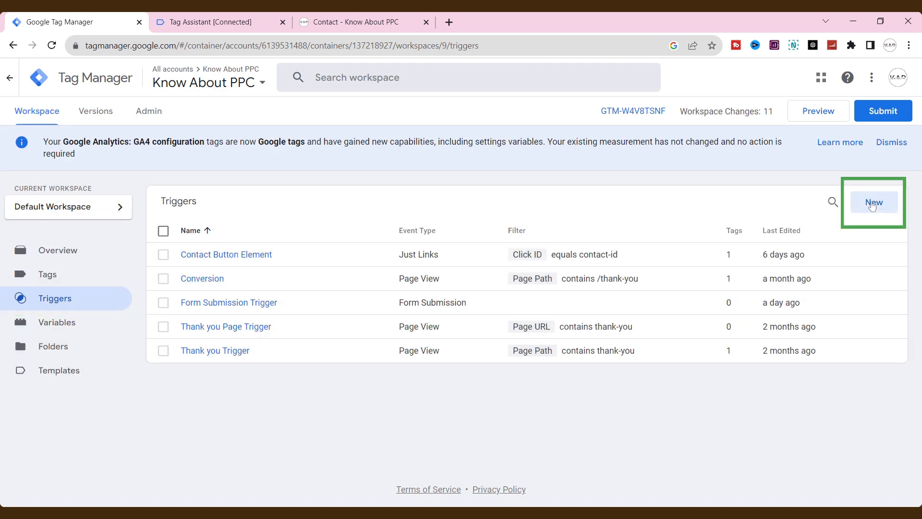
{"action": "left_click", "coordinate": [874, 202]}
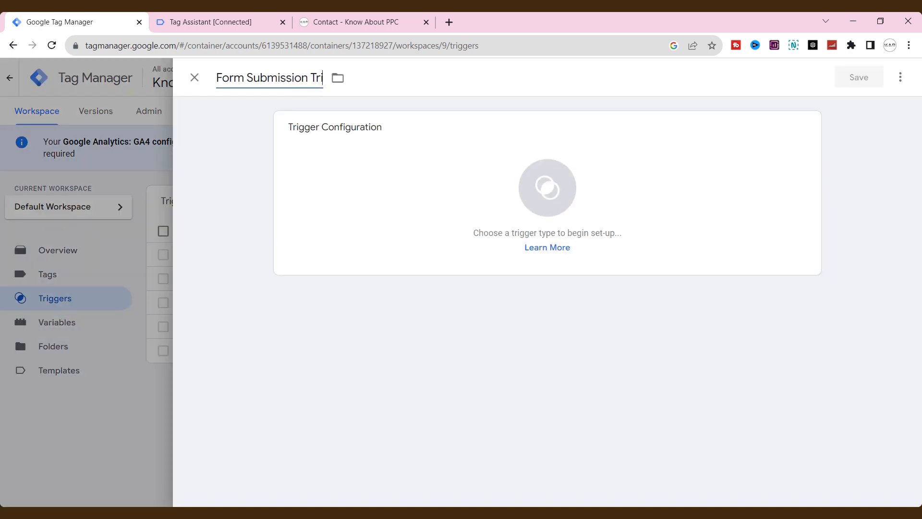
{"action": "left_click", "coordinate": [546, 188]}
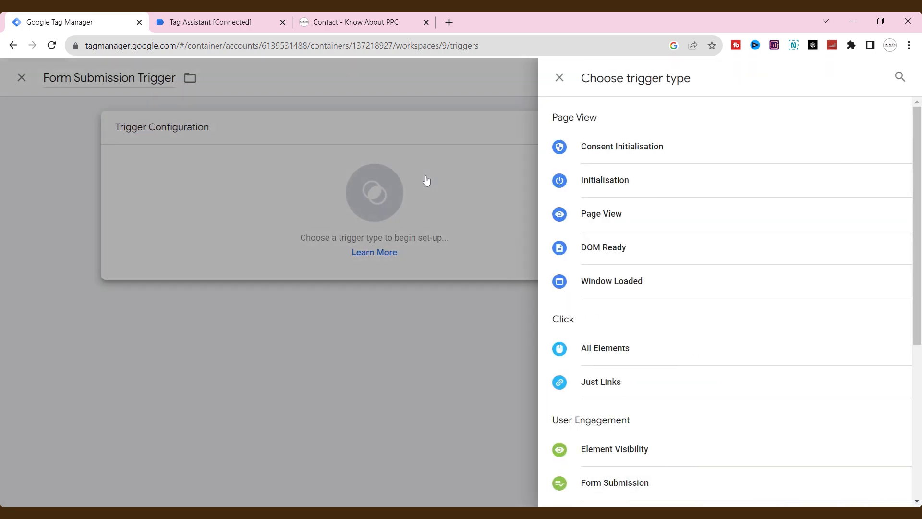
{"action": "mouse_move", "coordinate": [475, 178]}
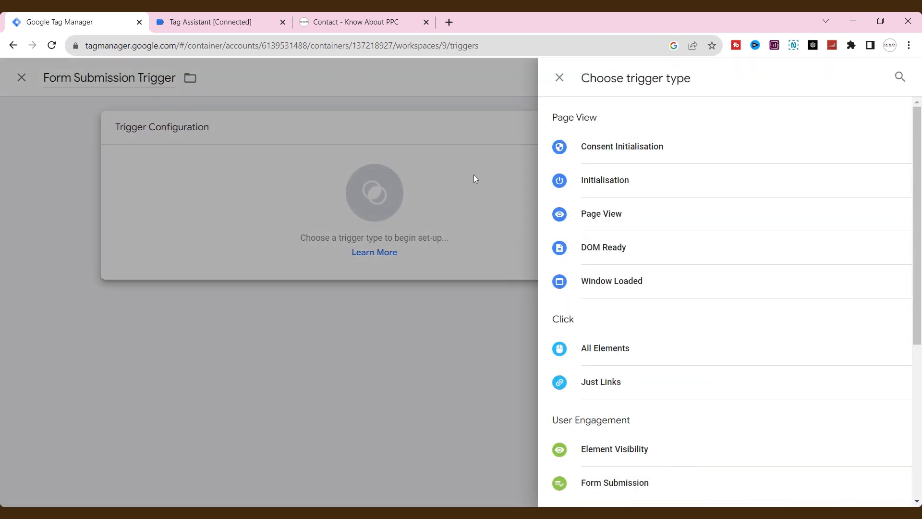
{"action": "left_click", "coordinate": [614, 482]}
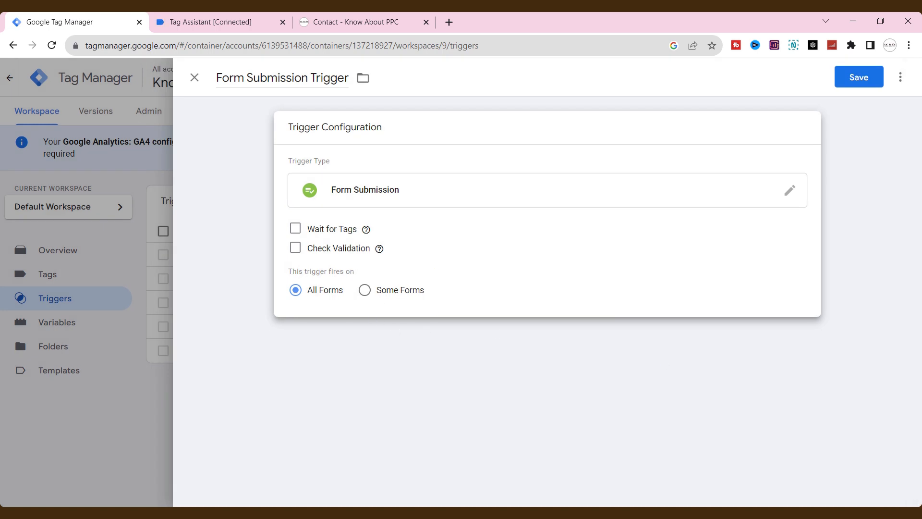
{"action": "left_click", "coordinate": [217, 23]}
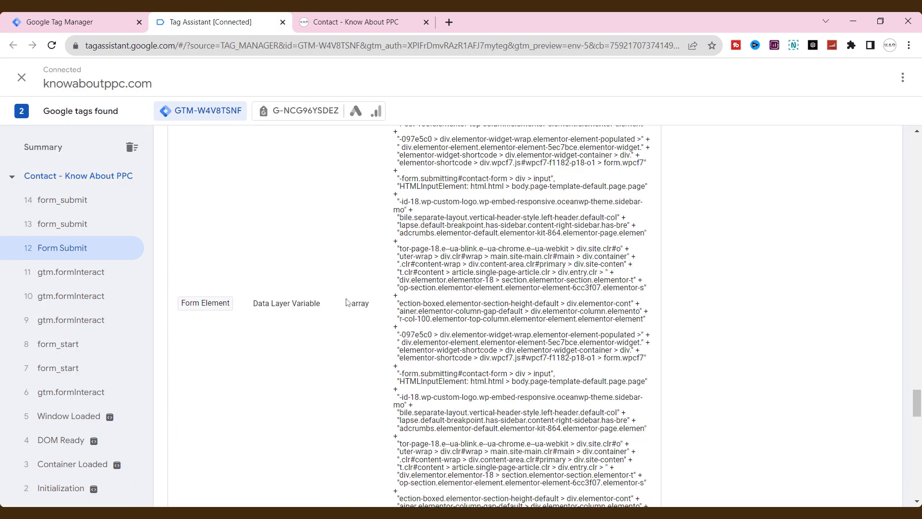
Set the trigger condition to Form ID equals contact-form and save it
{"action": "scroll", "scroll_direction": "up", "scroll_amount": 3}
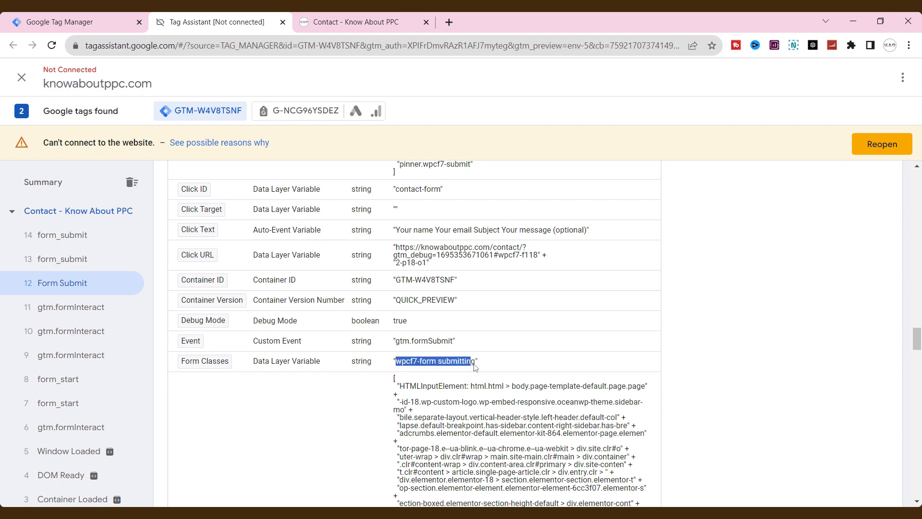
{"action": "left_click", "coordinate": [75, 21]}
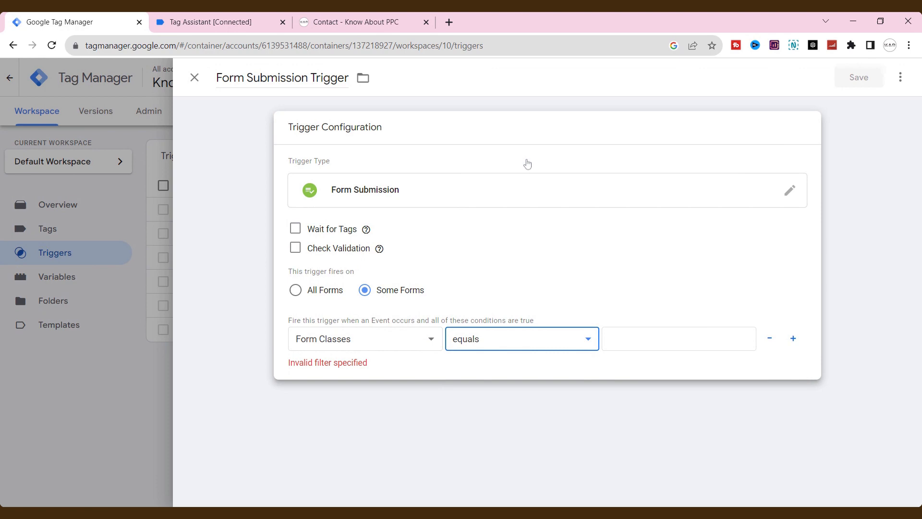
{"action": "left_click", "coordinate": [212, 22]}
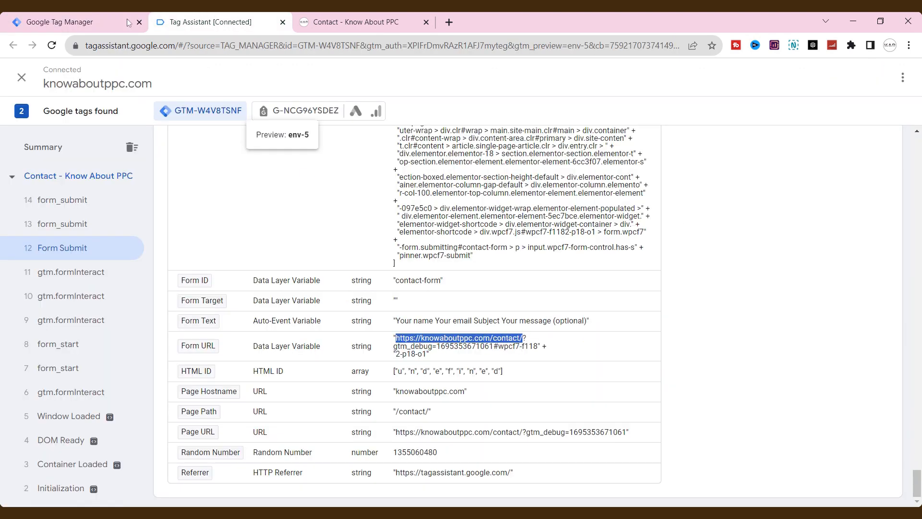
{"action": "left_click", "coordinate": [65, 22]}
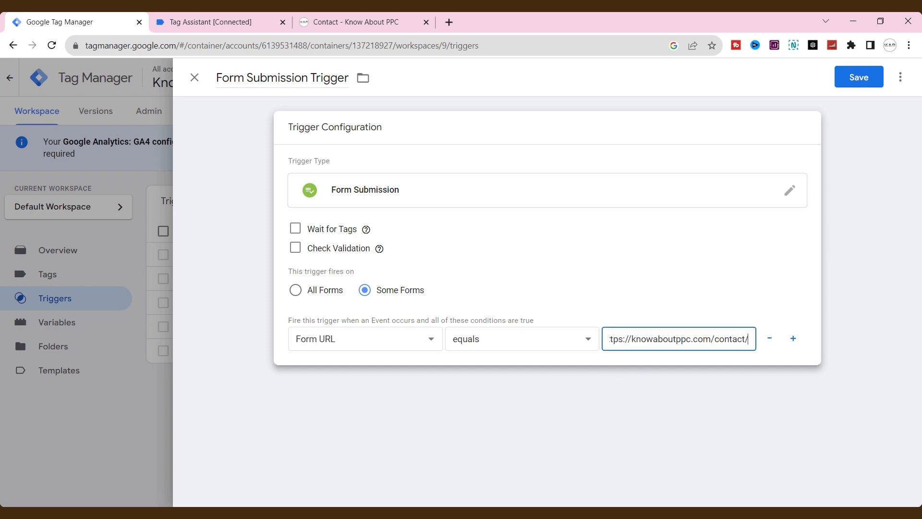
{"action": "left_click", "coordinate": [220, 21]}
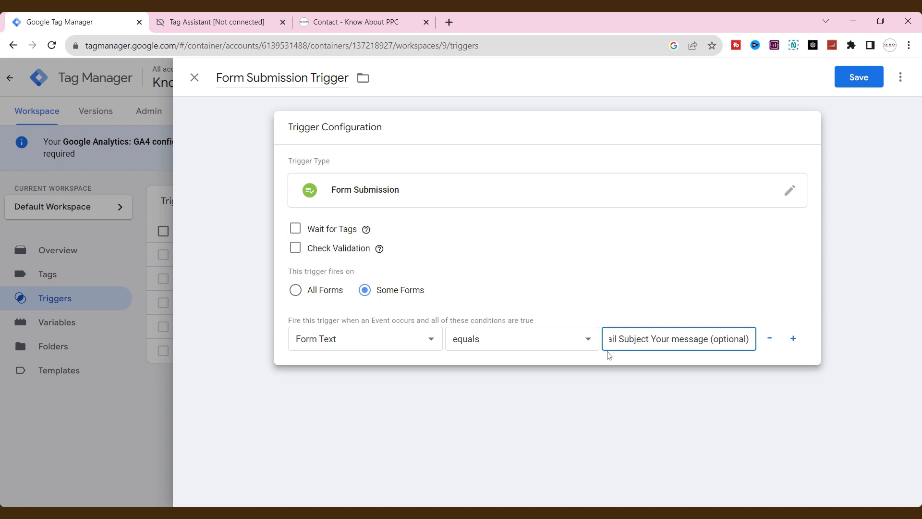
{"action": "left_click", "coordinate": [218, 22]}
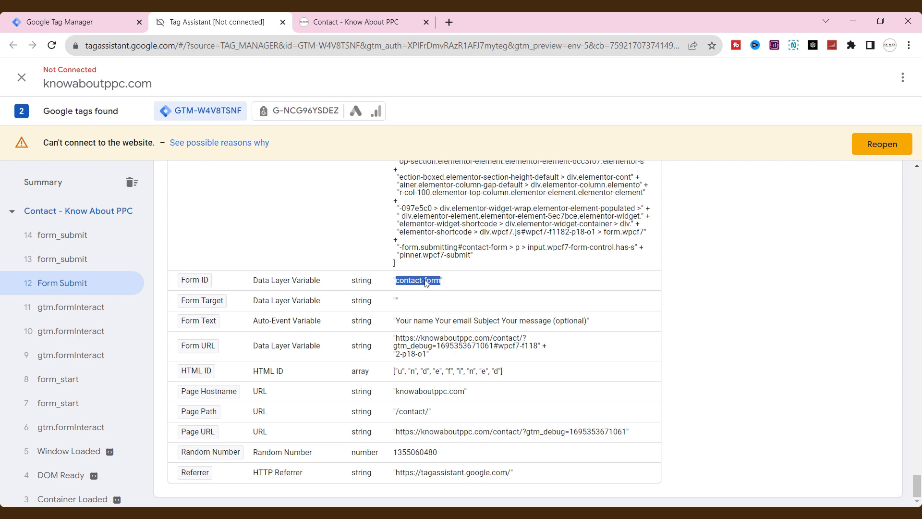
{"action": "mouse_move", "coordinate": [242, 201]}
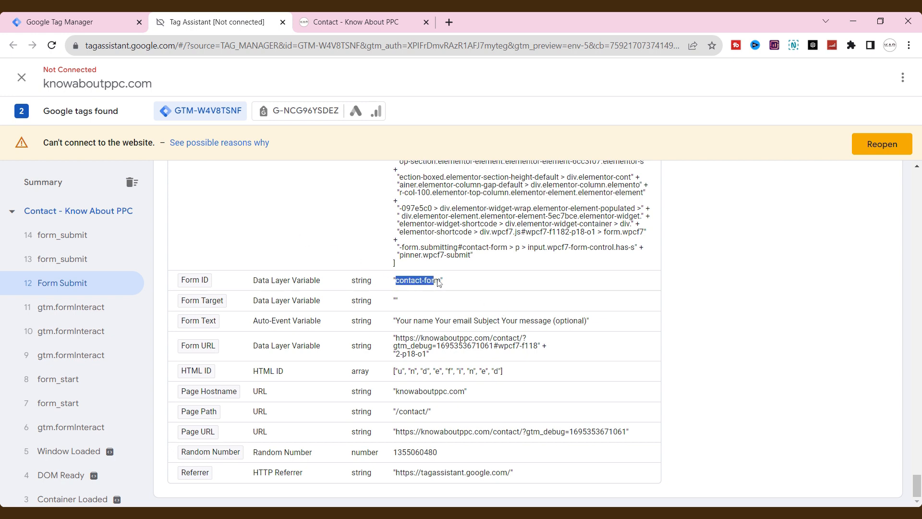
{"action": "left_click", "coordinate": [70, 22]}
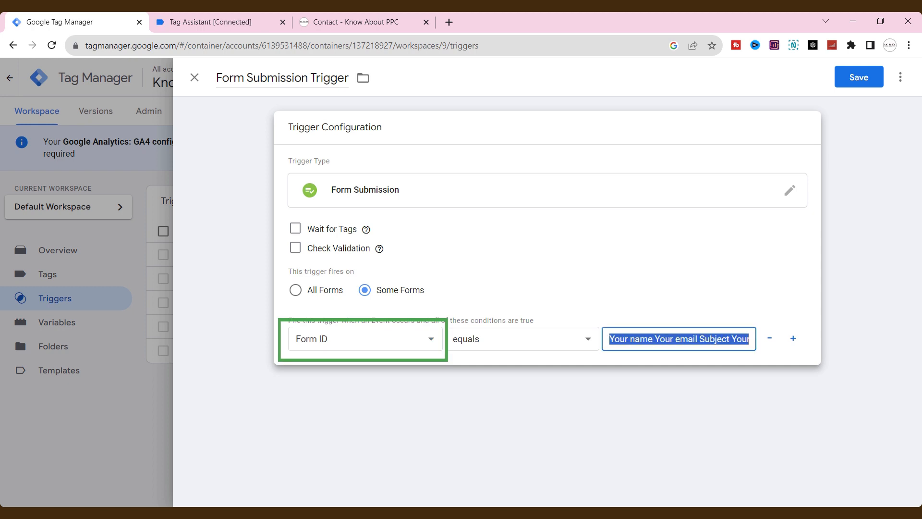
{"action": "type", "text": "contact-form"}
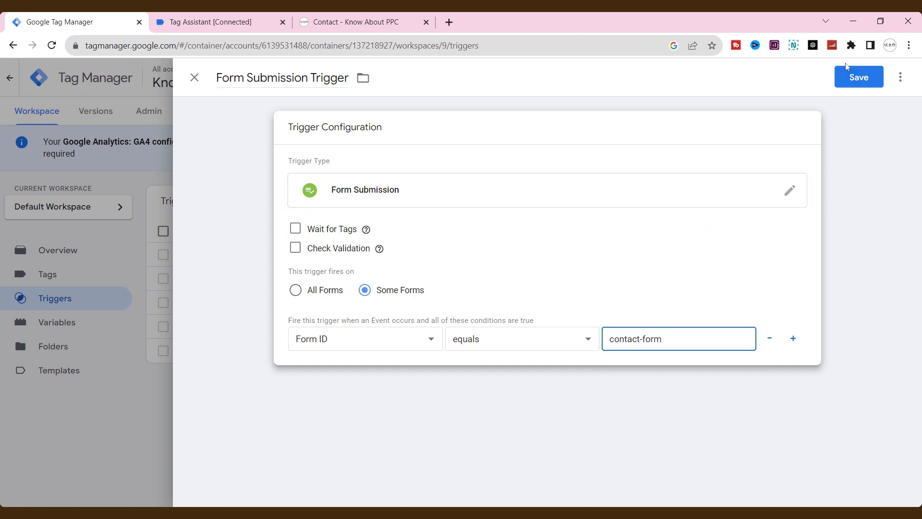
{"action": "left_click", "coordinate": [858, 77]}
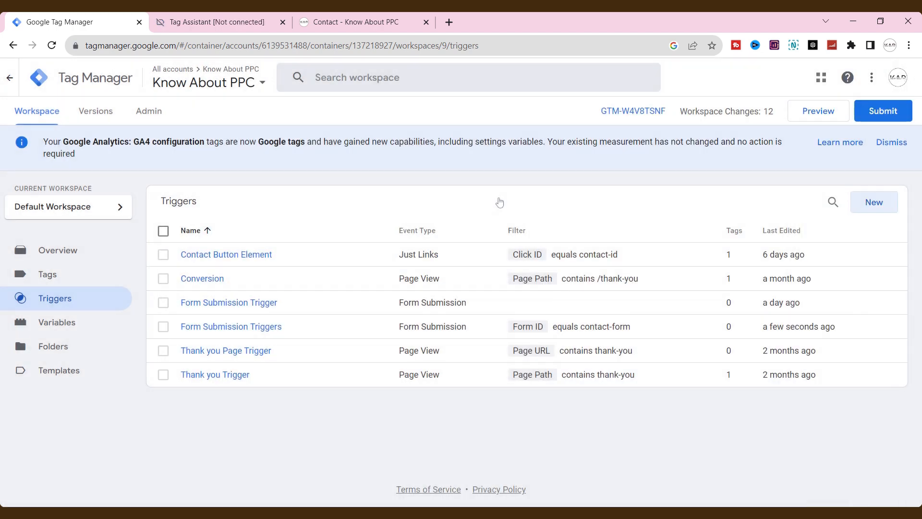
Inspect the contact page's form element in DevTools, confirming id="contact-form"
{"action": "left_click", "coordinate": [356, 22]}
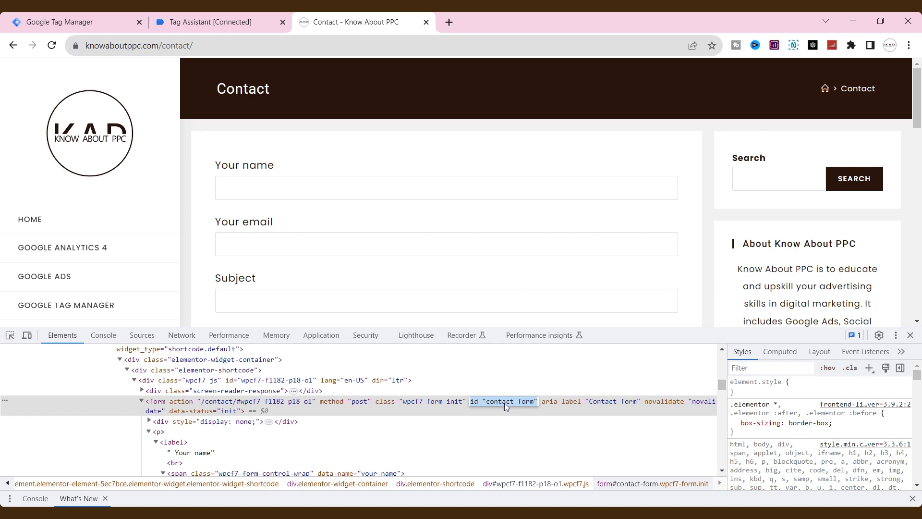
{"action": "mouse_move", "coordinate": [518, 404]}
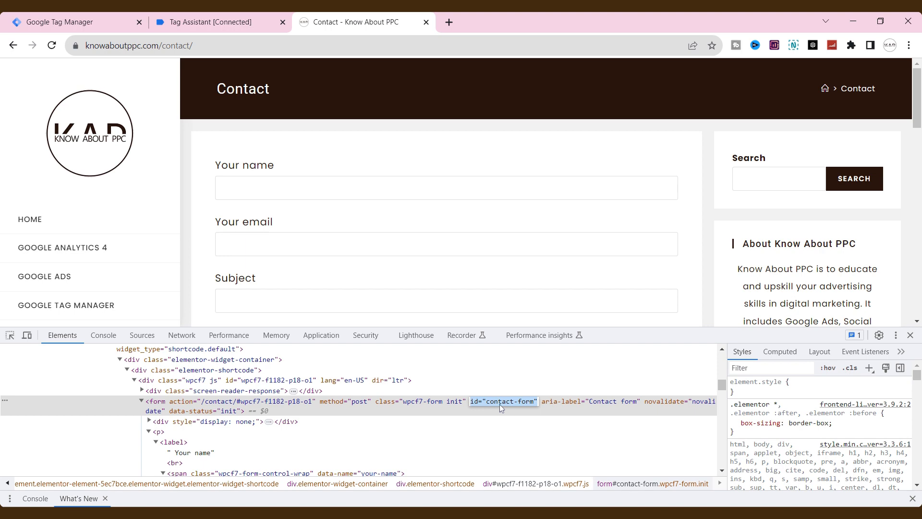
{"action": "mouse_move", "coordinate": [507, 408]}
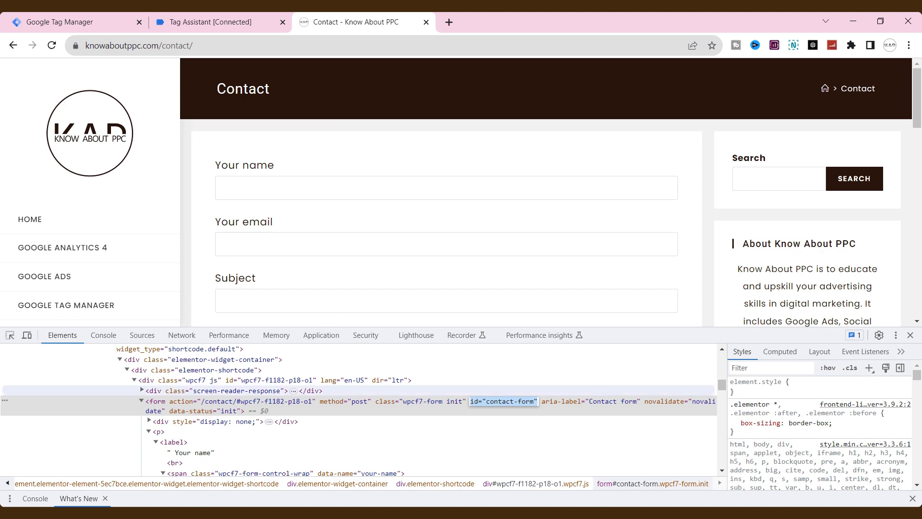
Start a new tag of type Google Analytics: GA4 Event
{"action": "left_click", "coordinate": [65, 22]}
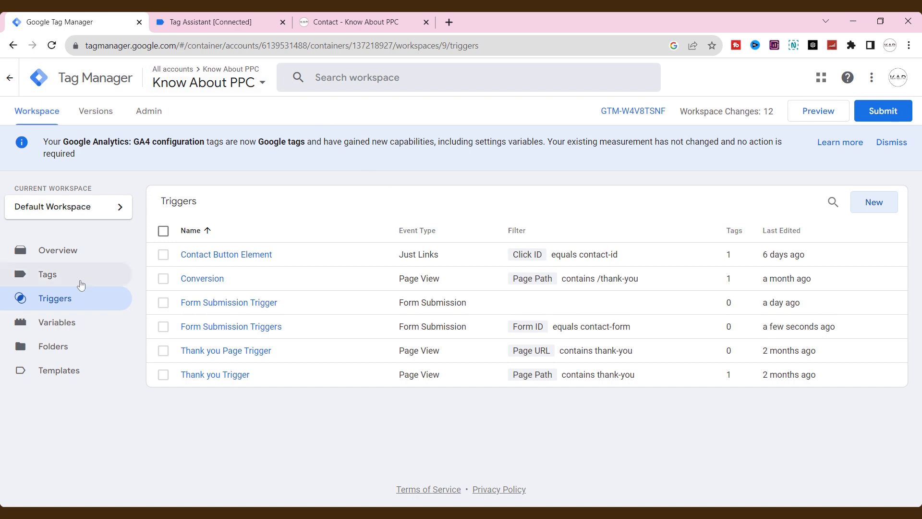
{"action": "left_click", "coordinate": [47, 274]}
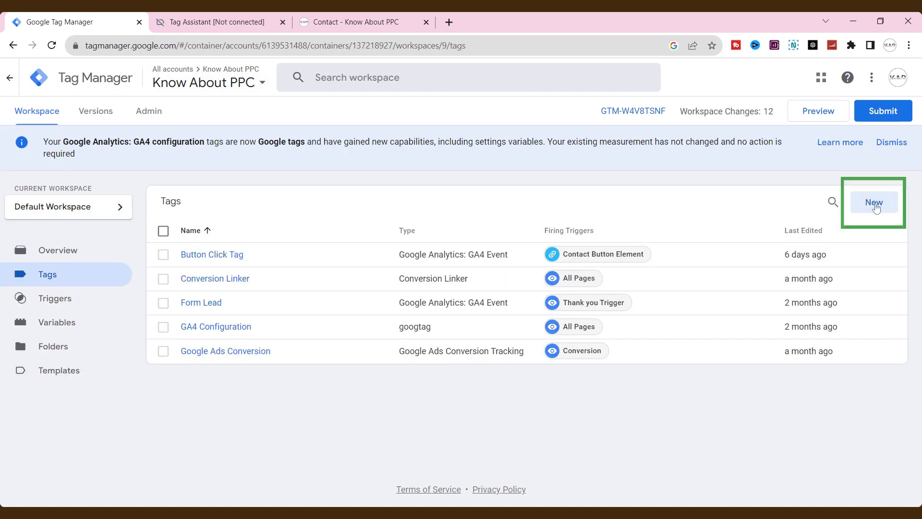
{"action": "left_click", "coordinate": [873, 202]}
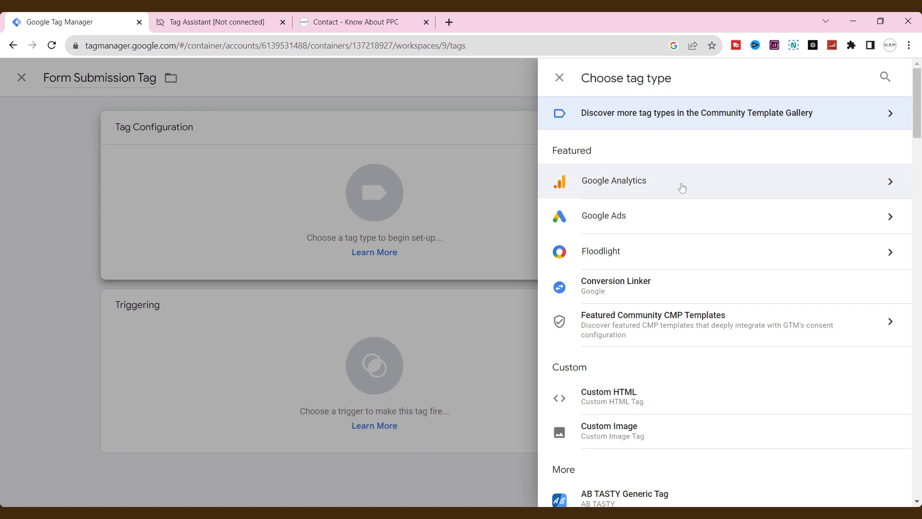
{"action": "left_click", "coordinate": [614, 180]}
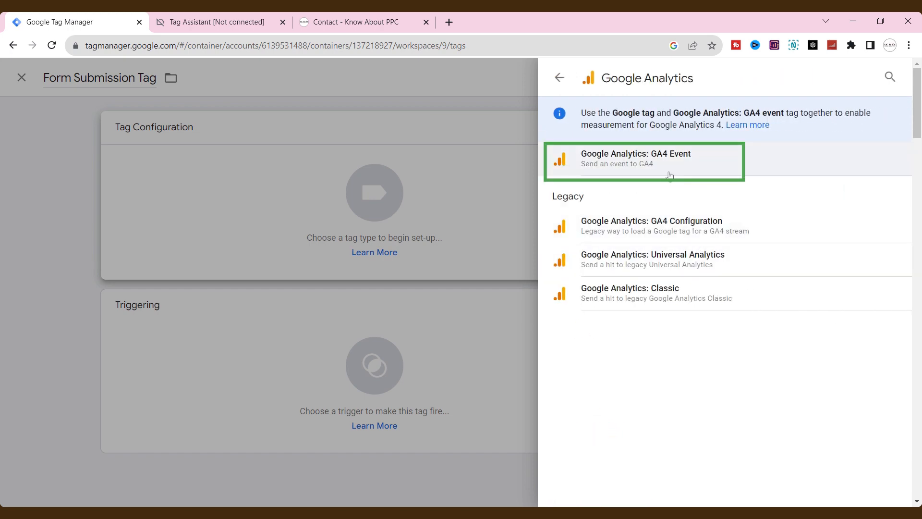
{"action": "left_click", "coordinate": [643, 161]}
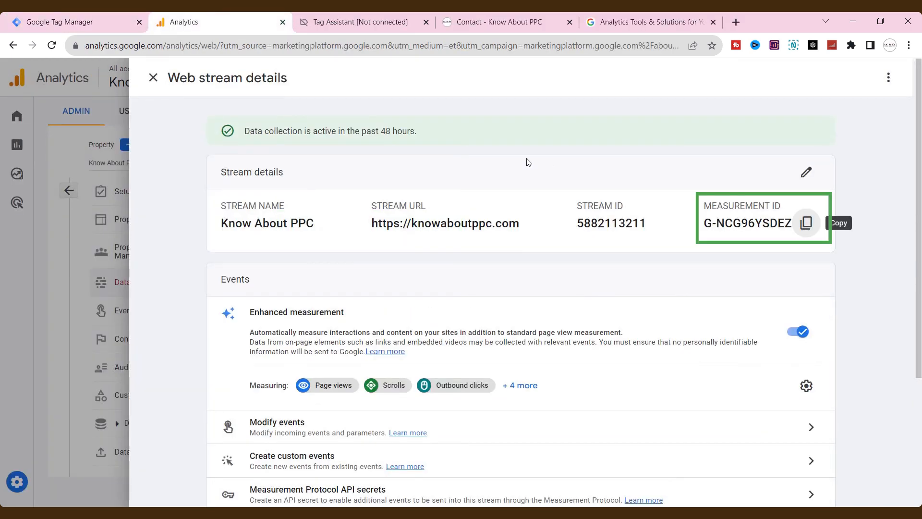
Paste Measurement ID G-NCG96YSDEZ, name the event form_submit and attach Form Submission Triggers
{"action": "left_click", "coordinate": [70, 22]}
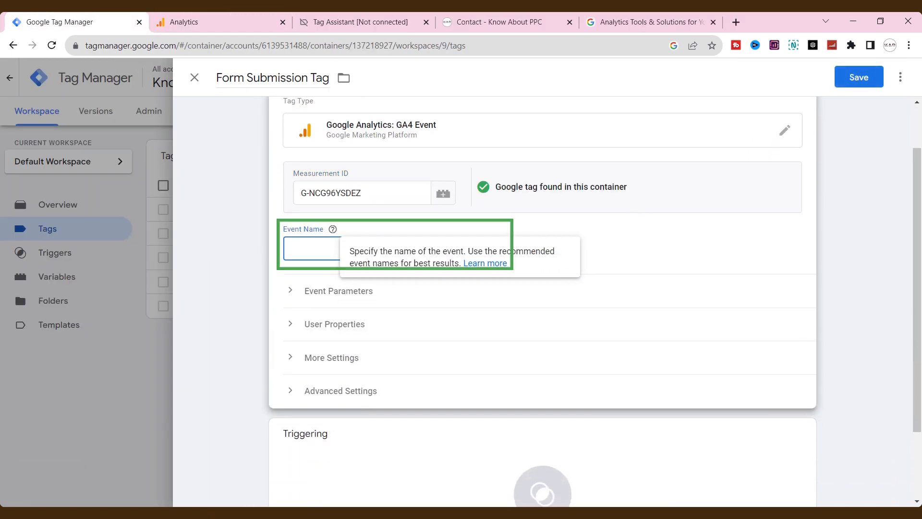
{"action": "type", "text": "form_submit"}
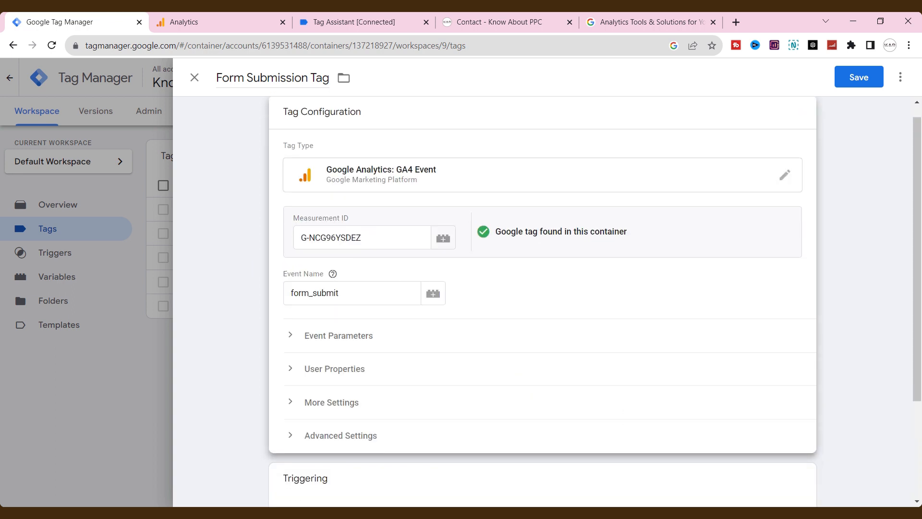
{"action": "scroll", "scroll_direction": "down", "scroll_amount": 3}
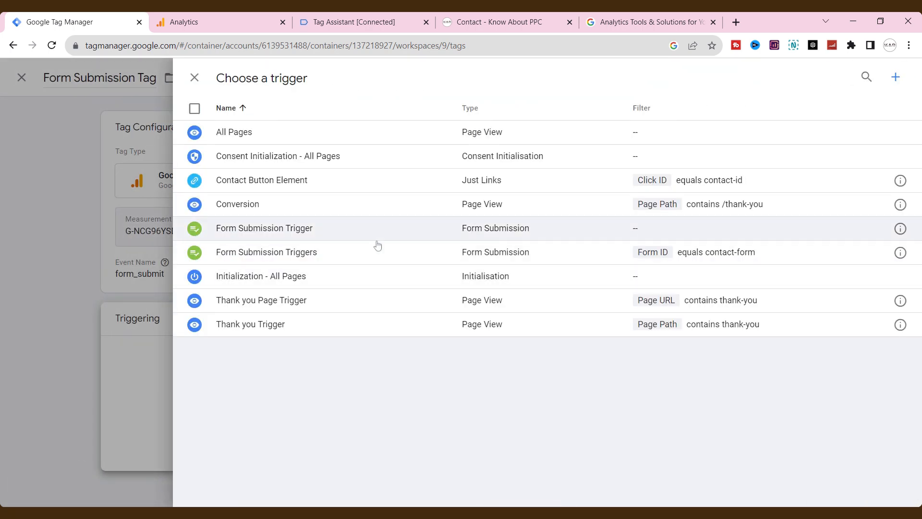
{"action": "mouse_move", "coordinate": [353, 180]}
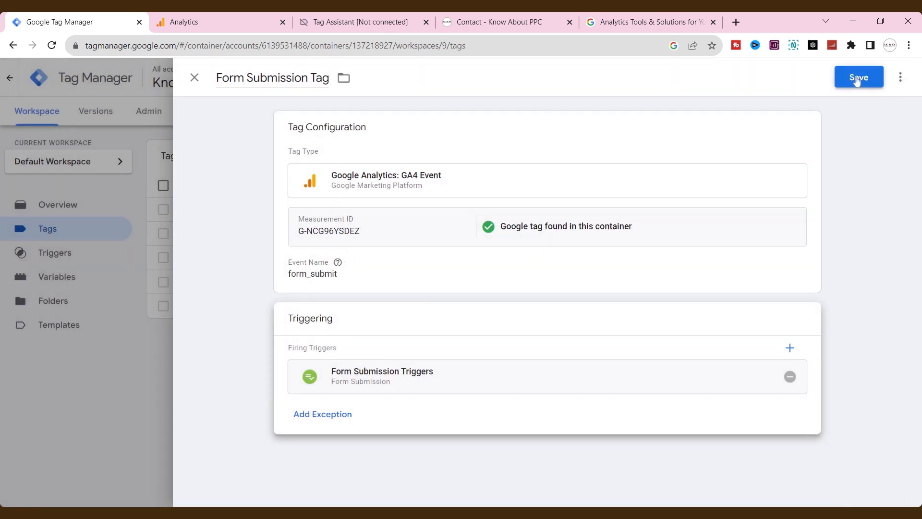
Save the Form Submission Tag and start the Tag Assistant preview
{"action": "left_click", "coordinate": [858, 77]}
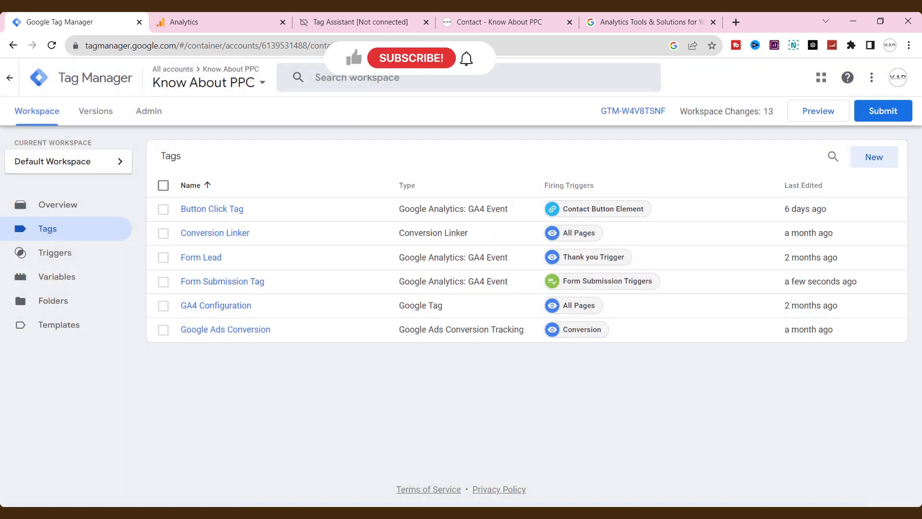
{"action": "mouse_move", "coordinate": [312, 340]}
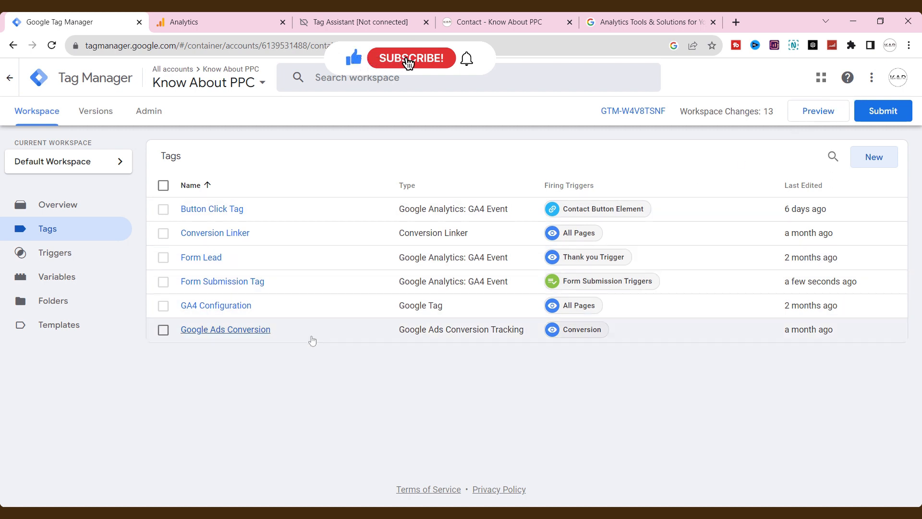
{"action": "left_click", "coordinate": [412, 58]}
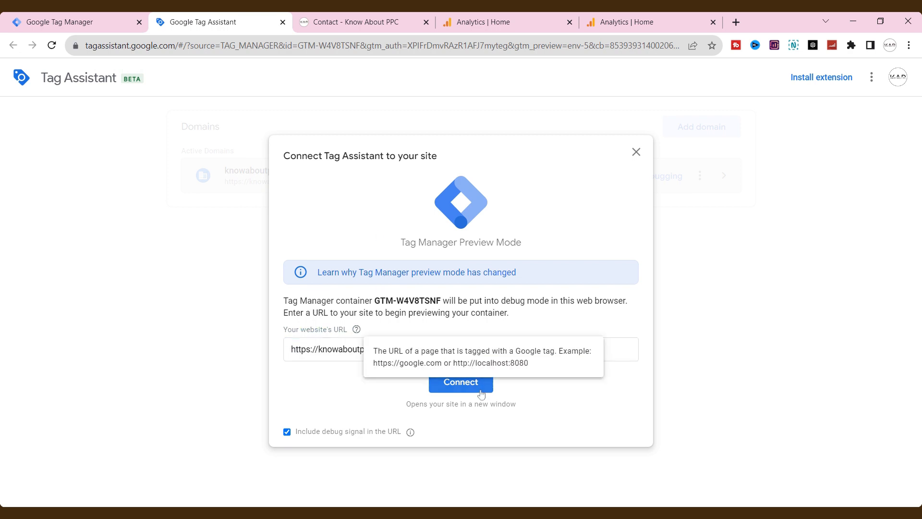
Connect the preview to the site and submit a test contact form to fire the tag
{"action": "left_click", "coordinate": [460, 381]}
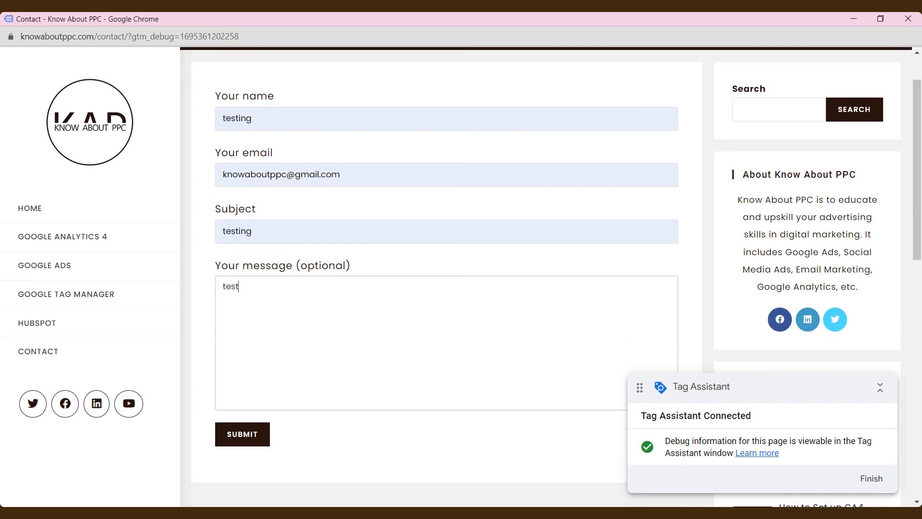
{"action": "left_click", "coordinate": [241, 434]}
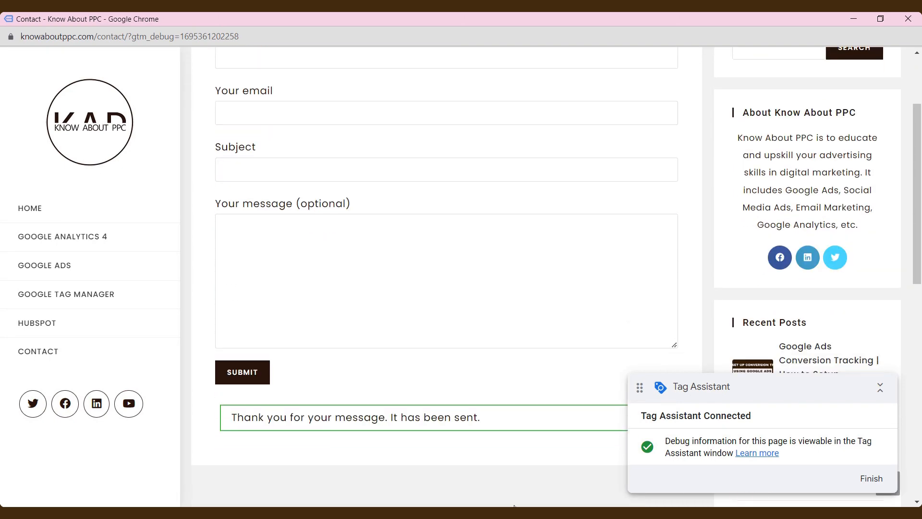
{"action": "left_click", "coordinate": [213, 21]}
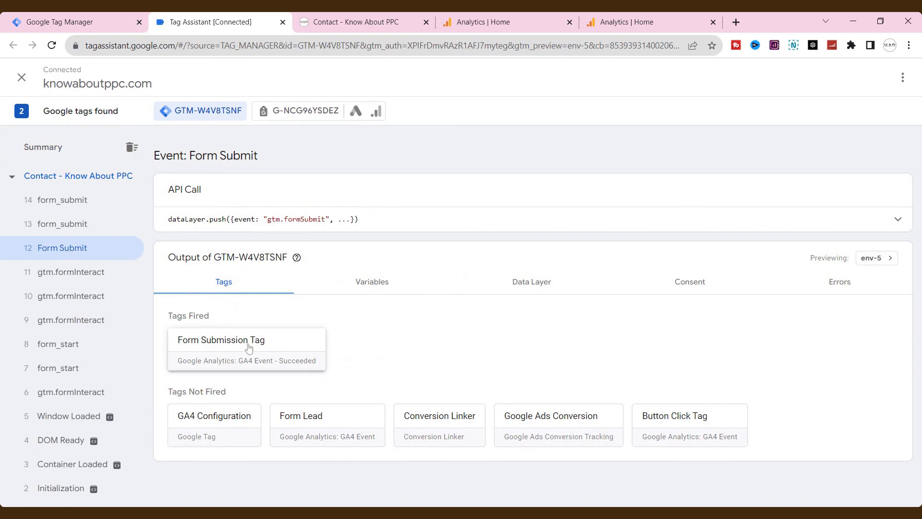
Check the fired Form Submission Tag's details, then return to the Tag Manager workspace
{"action": "left_click", "coordinate": [220, 340]}
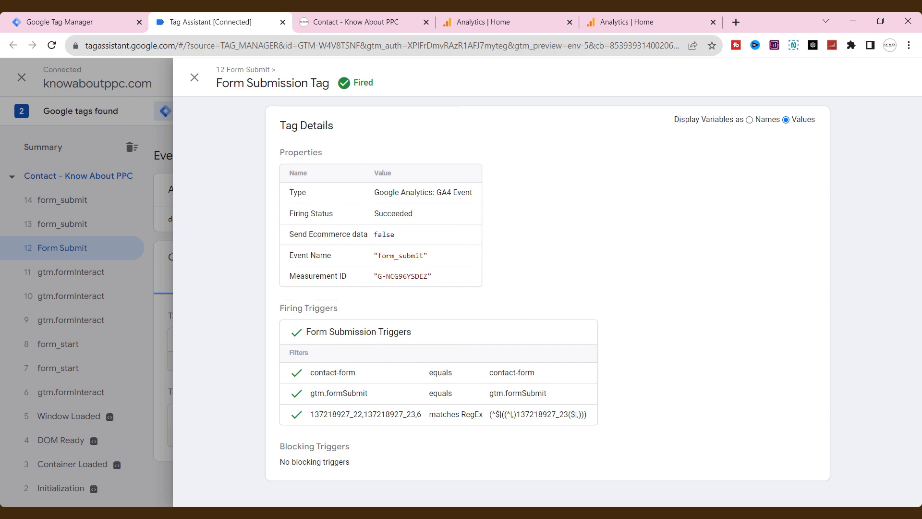
{"action": "mouse_move", "coordinate": [348, 260]}
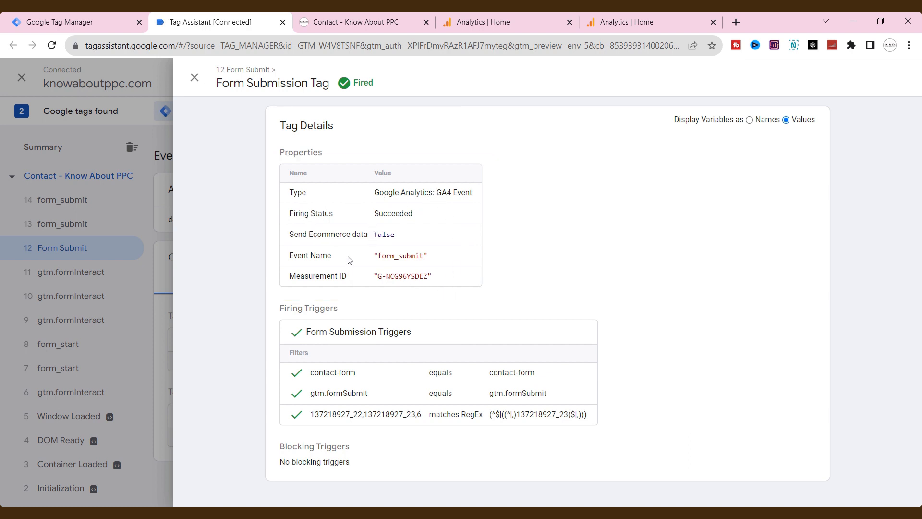
{"action": "mouse_move", "coordinate": [386, 195]}
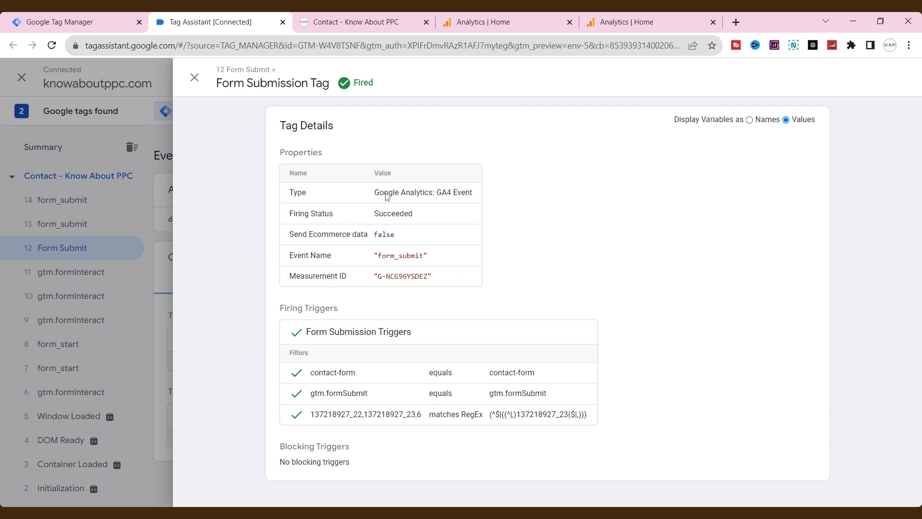
{"action": "left_click", "coordinate": [70, 22]}
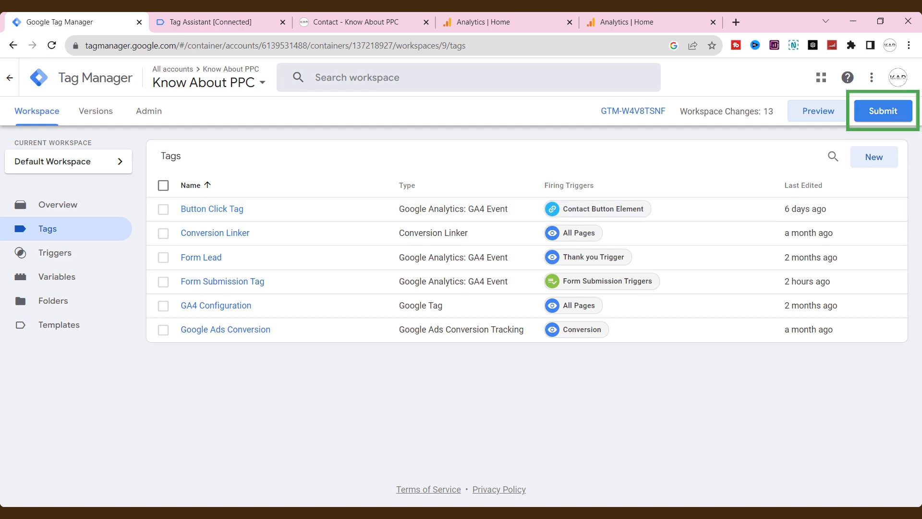
Publish the workspace changes as Version 9 without a description and move to Google Analytics
{"action": "left_click", "coordinate": [882, 110]}
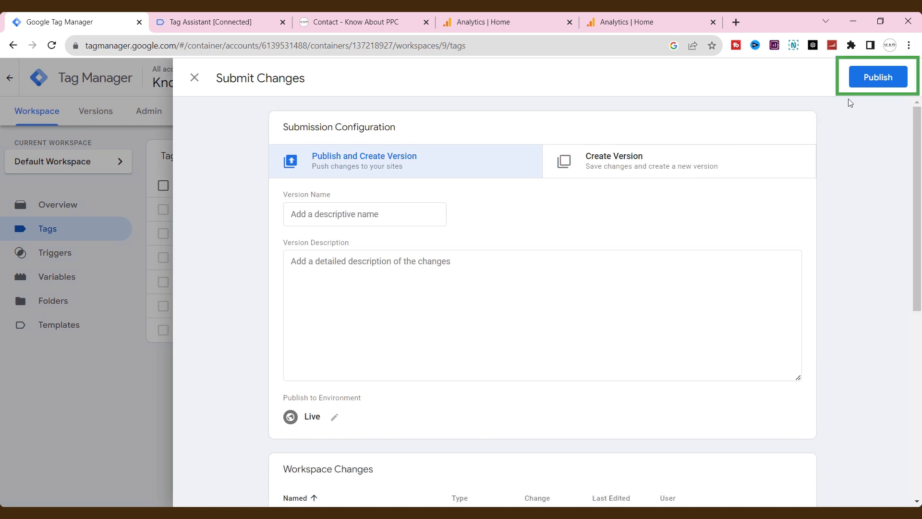
{"action": "left_click", "coordinate": [877, 76]}
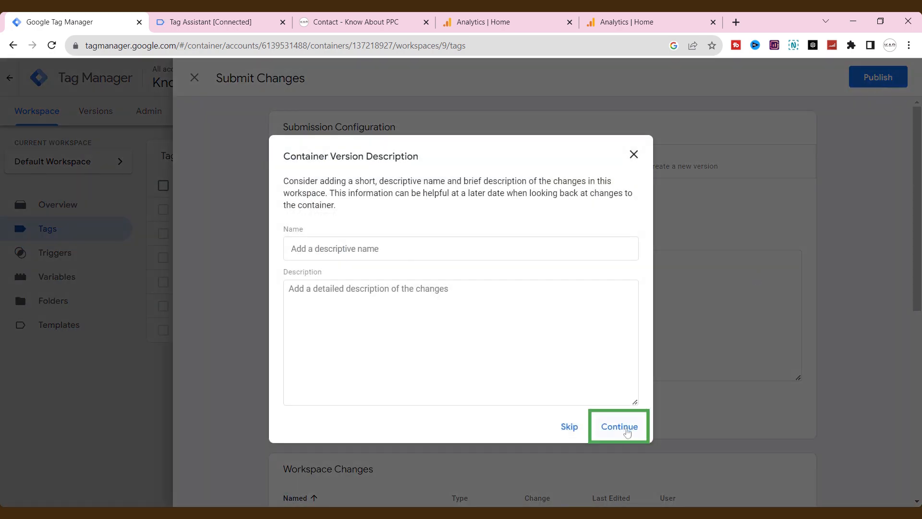
{"action": "left_click", "coordinate": [618, 426]}
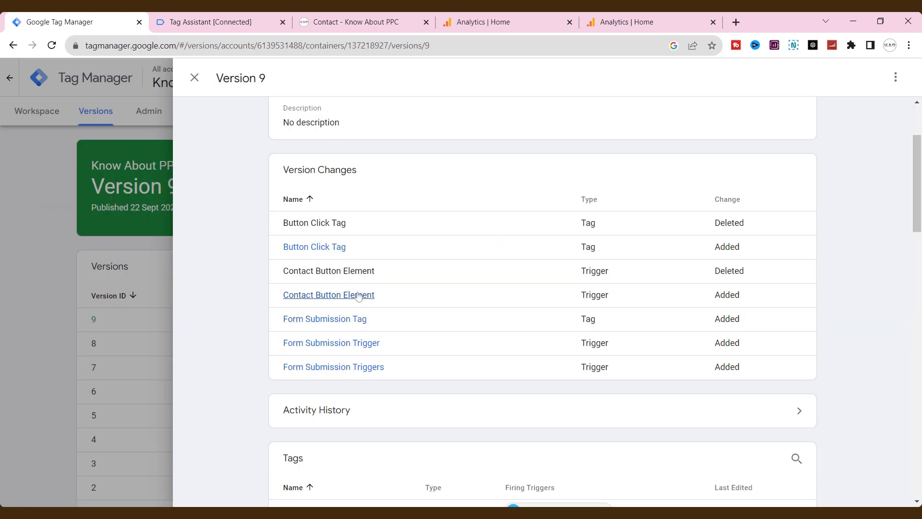
{"action": "mouse_move", "coordinate": [427, 322]}
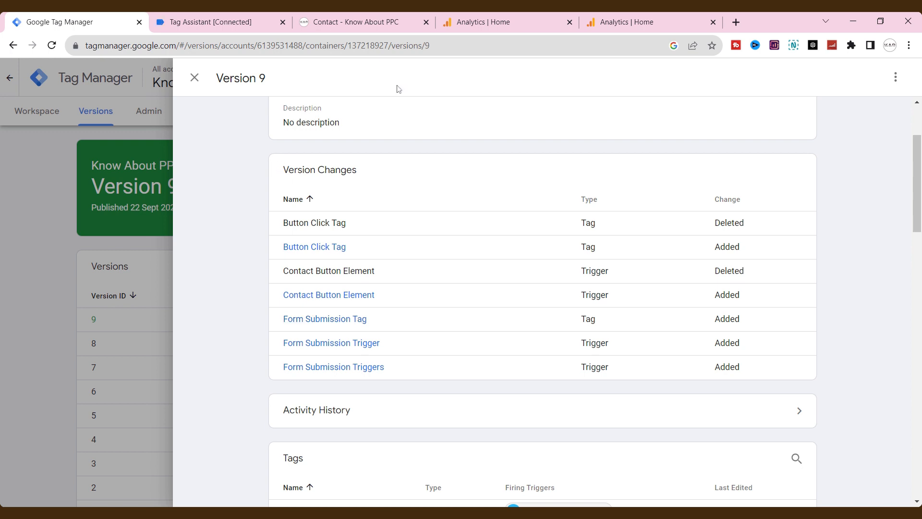
{"action": "left_click", "coordinate": [506, 21]}
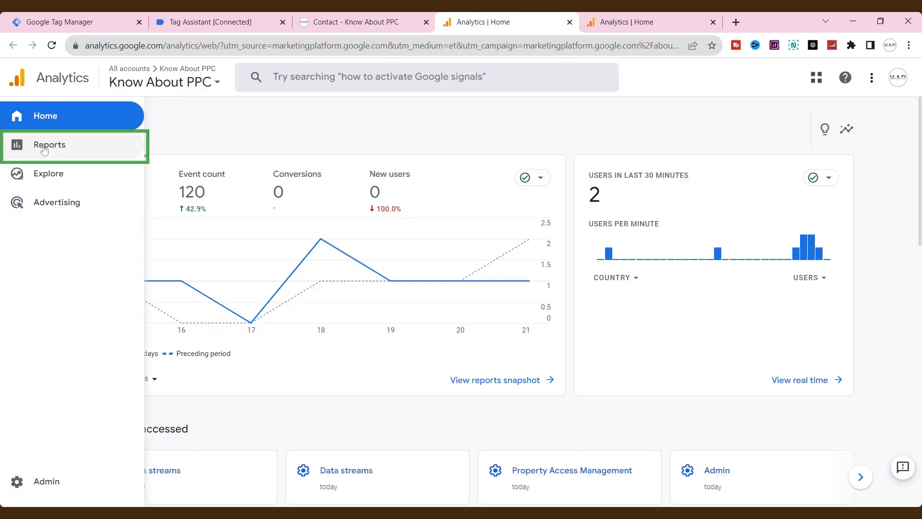
View the Realtime report's Event count by Event name card showing form_submit
{"action": "left_click", "coordinate": [49, 145]}
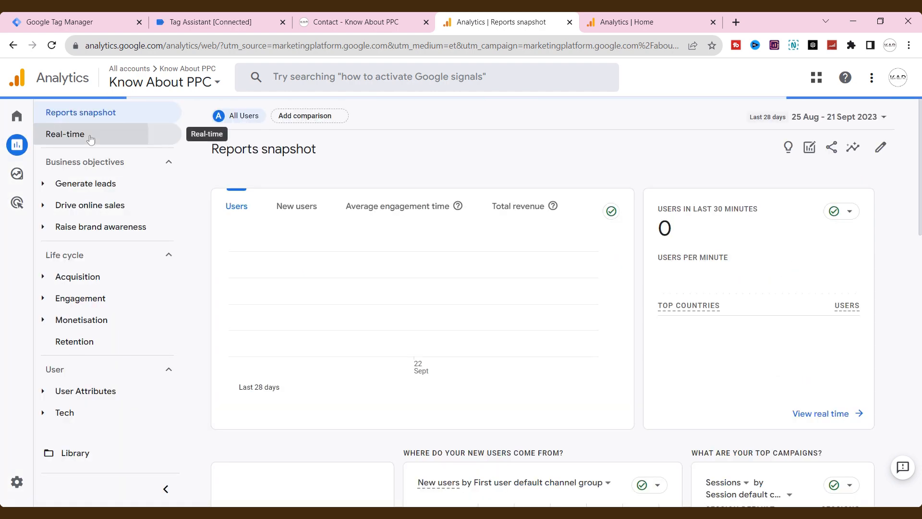
{"action": "left_click", "coordinate": [65, 133]}
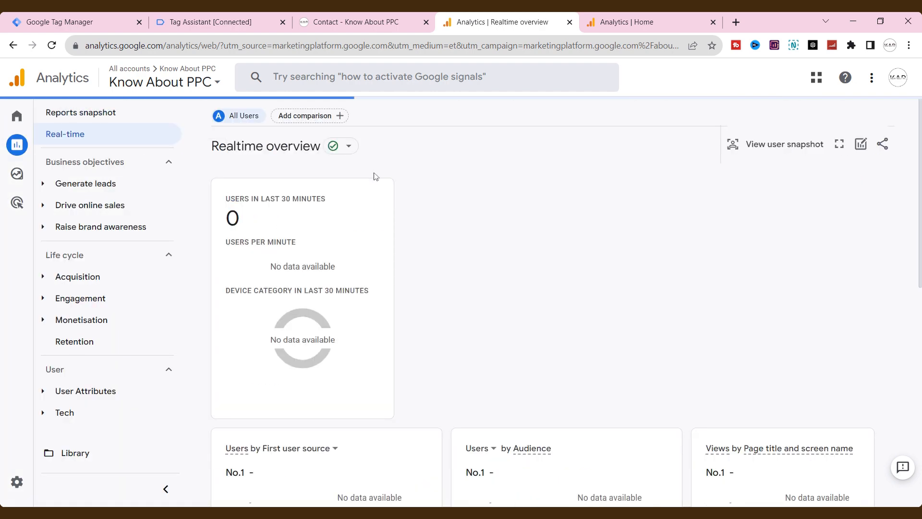
{"action": "scroll", "scroll_direction": "down", "scroll_amount": 3}
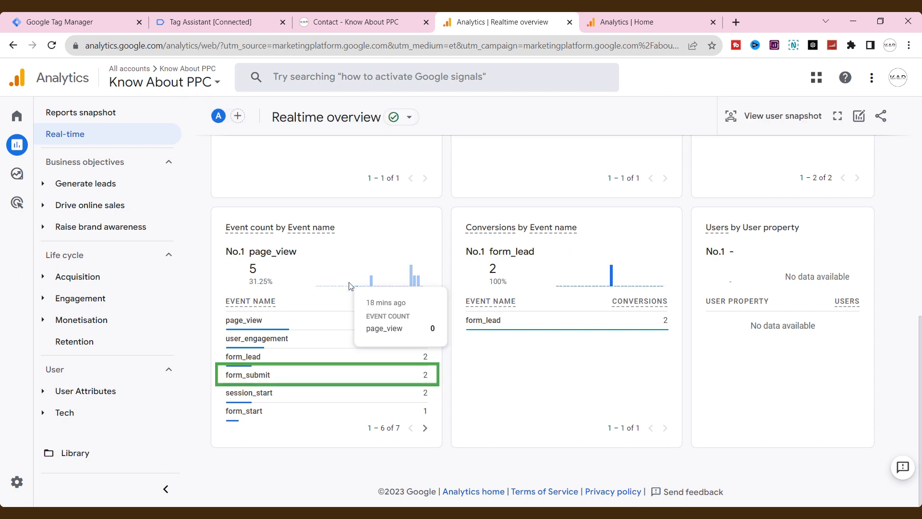
{"action": "mouse_move", "coordinate": [263, 374]}
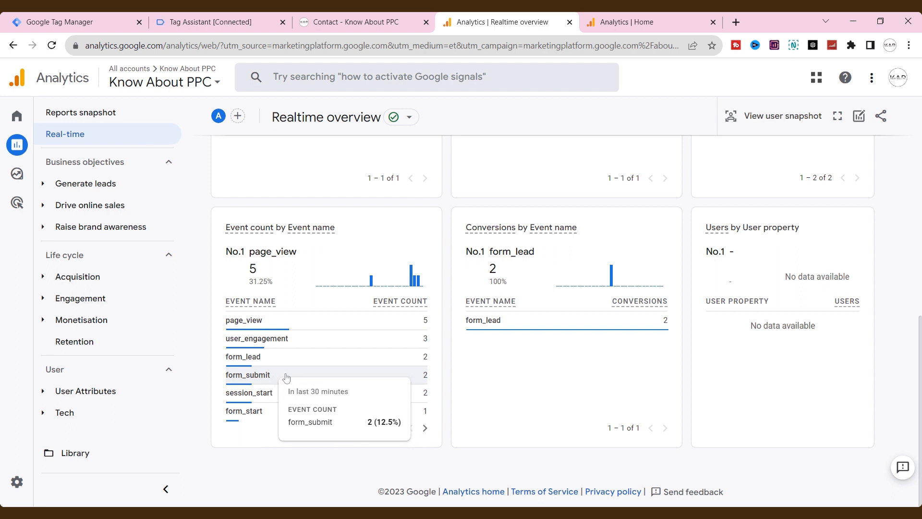
{"action": "mouse_move", "coordinate": [293, 376]}
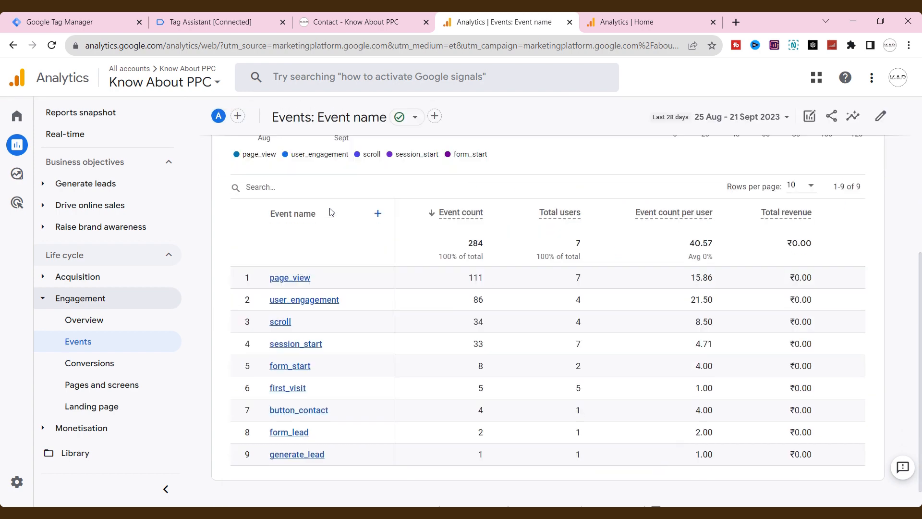
Review the 28-day Events report, then return to the Realtime overview
{"action": "scroll", "scroll_direction": "down", "scroll_amount": 3}
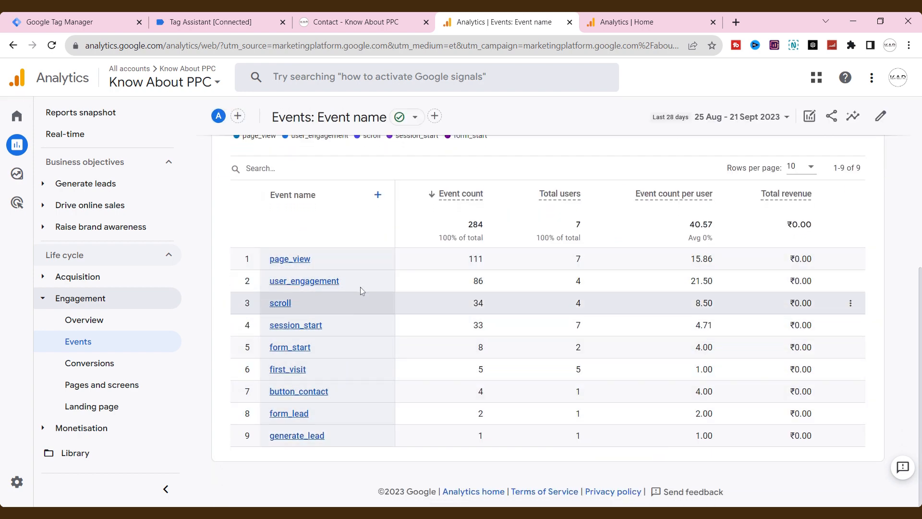
{"action": "mouse_move", "coordinate": [360, 276]}
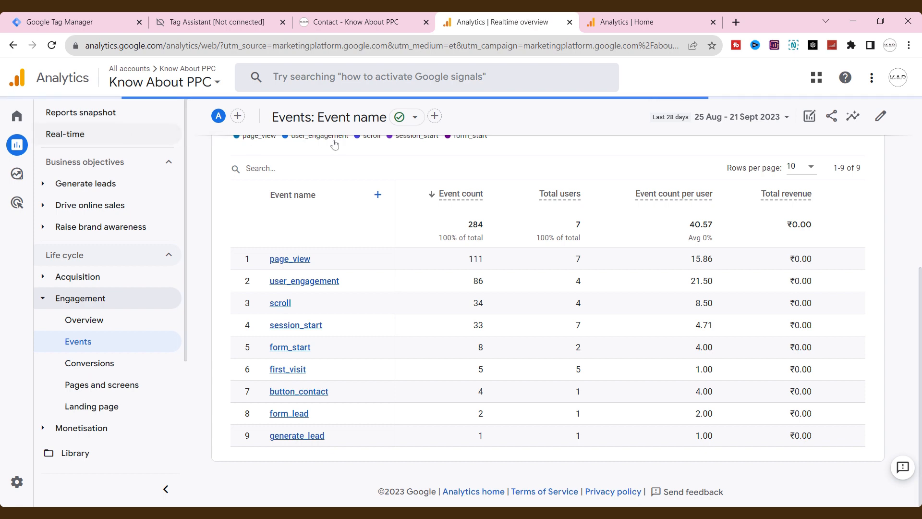
{"action": "left_click", "coordinate": [65, 134]}
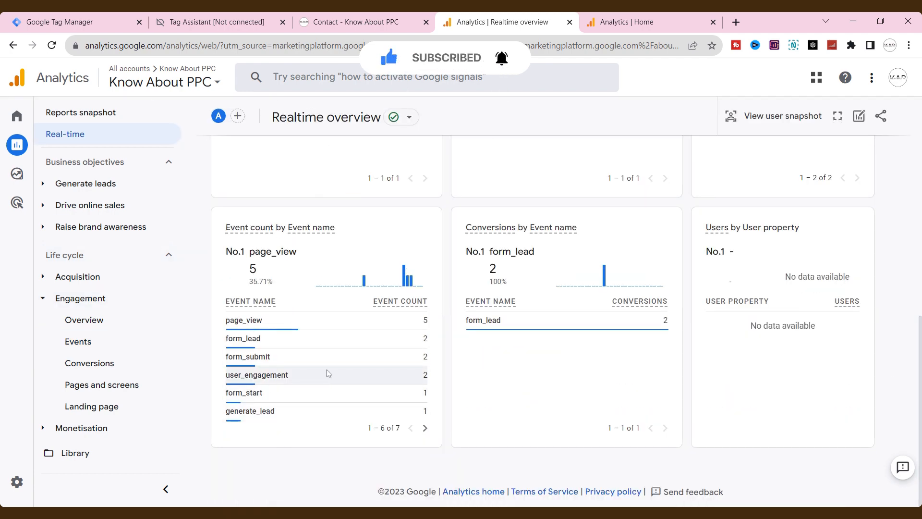
{"action": "mouse_move", "coordinate": [328, 374]}
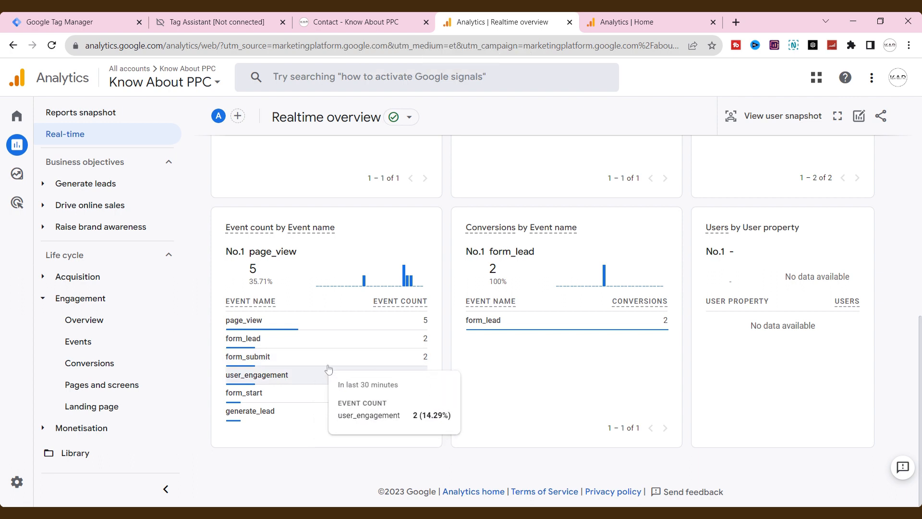
{"action": "mouse_move", "coordinate": [327, 364]}
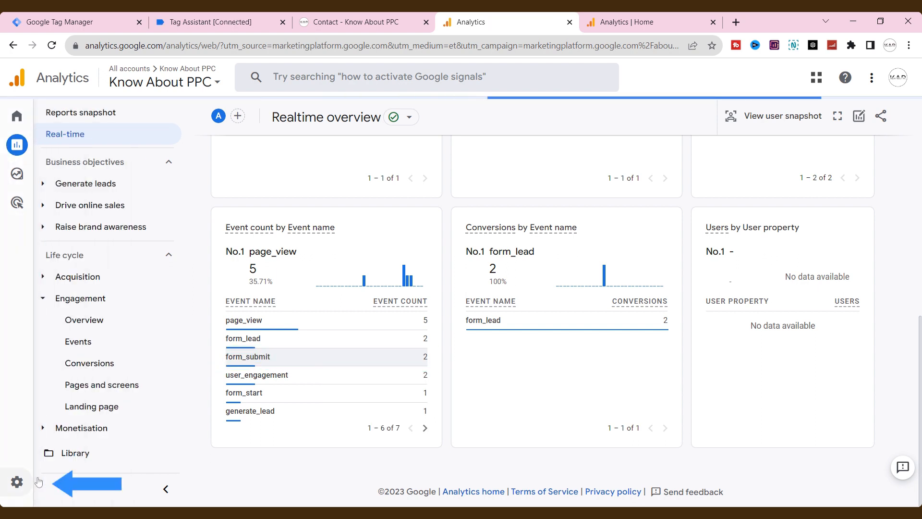
Create a new conversion event named form_submit in the property's Admin Conversions
{"action": "left_click", "coordinate": [17, 482]}
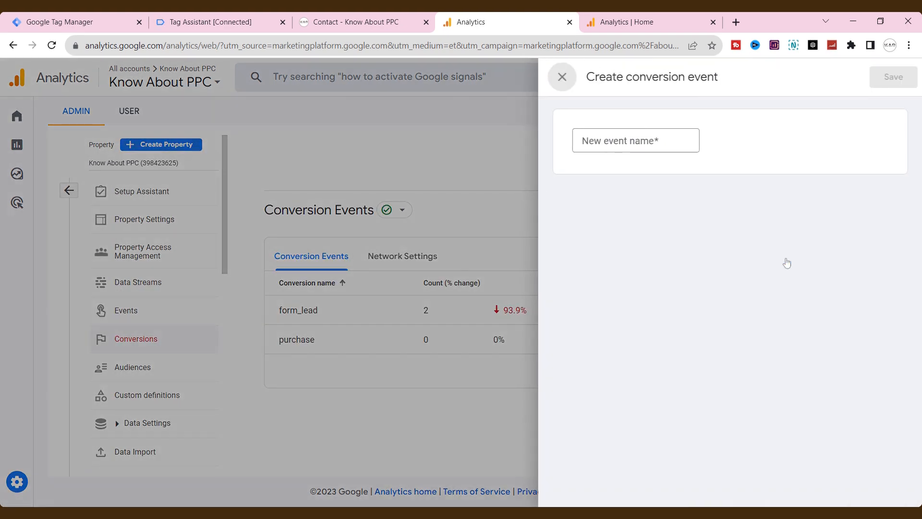
{"action": "left_click", "coordinate": [634, 139]}
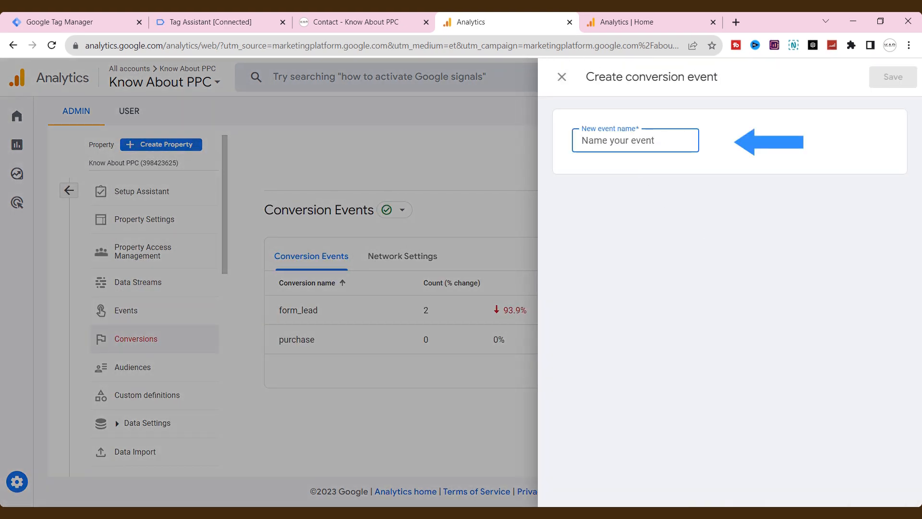
{"action": "type", "text": "form_submit"}
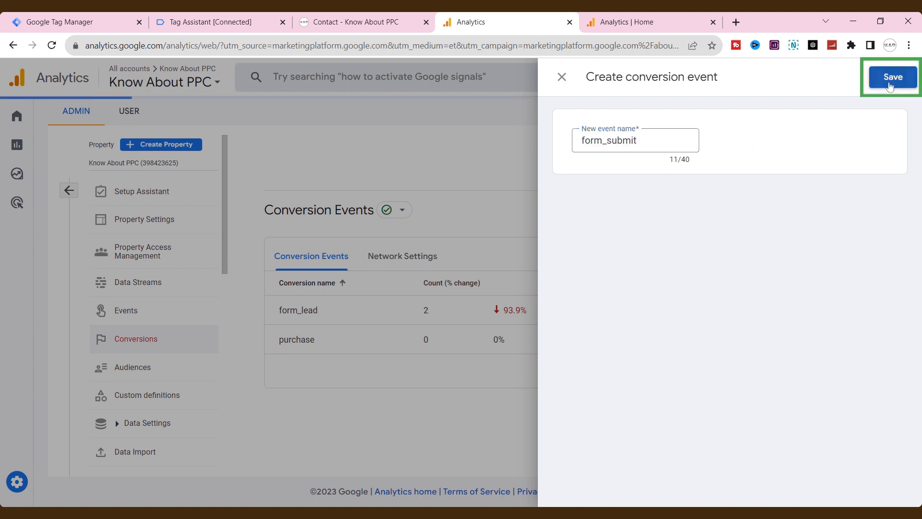
{"action": "left_click", "coordinate": [892, 77]}
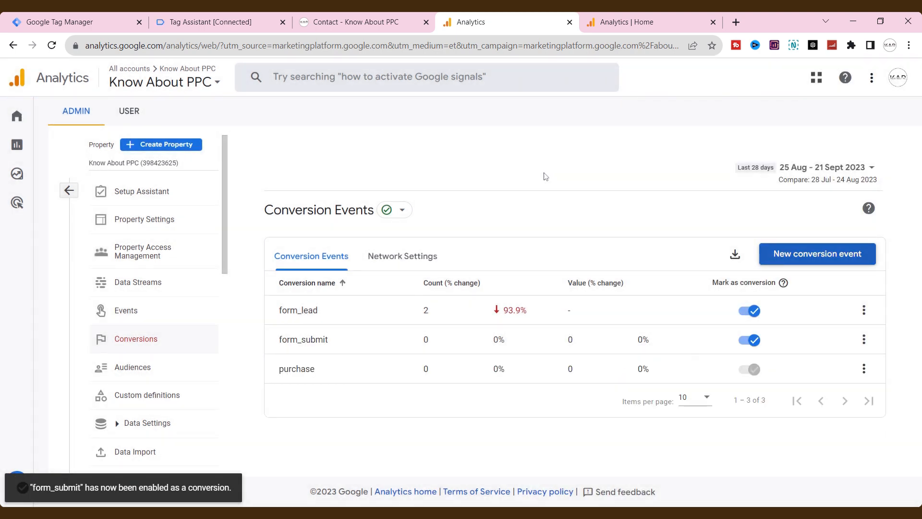